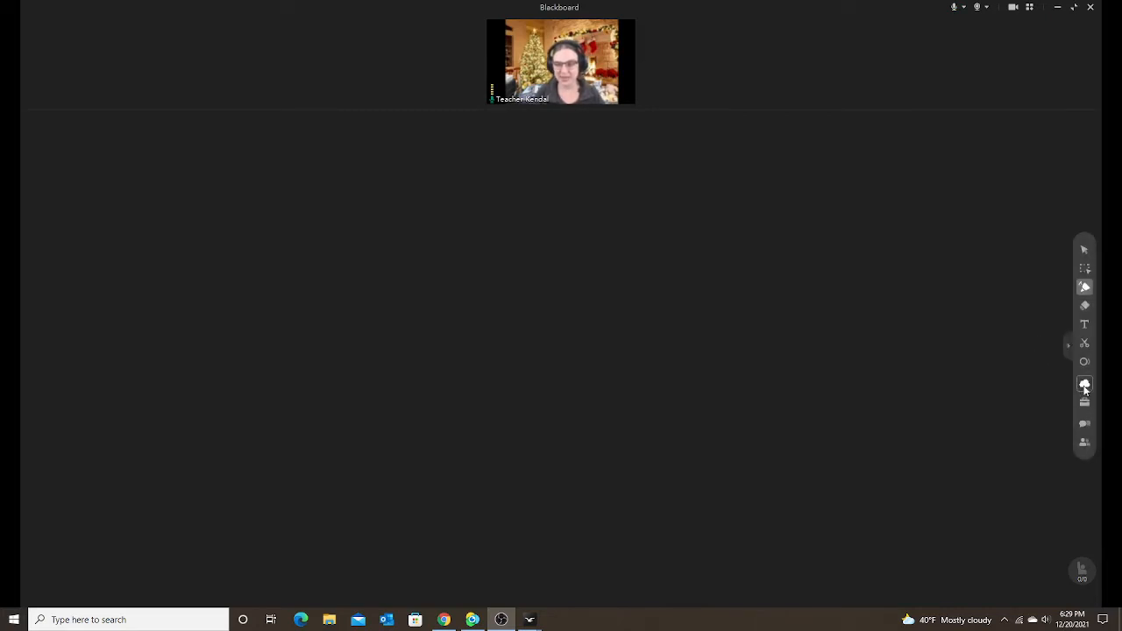
# Apply the green chalkboard skin with bunting and flowers to the blackboard.
pyautogui.click(1085, 401)
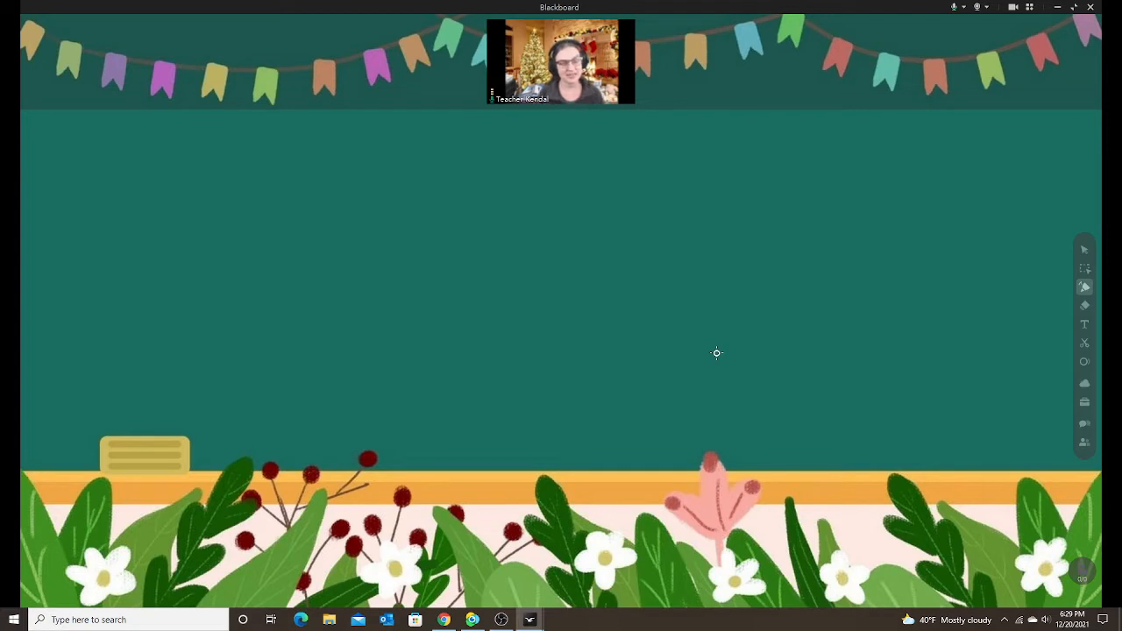
pyautogui.moveTo(728, 322)
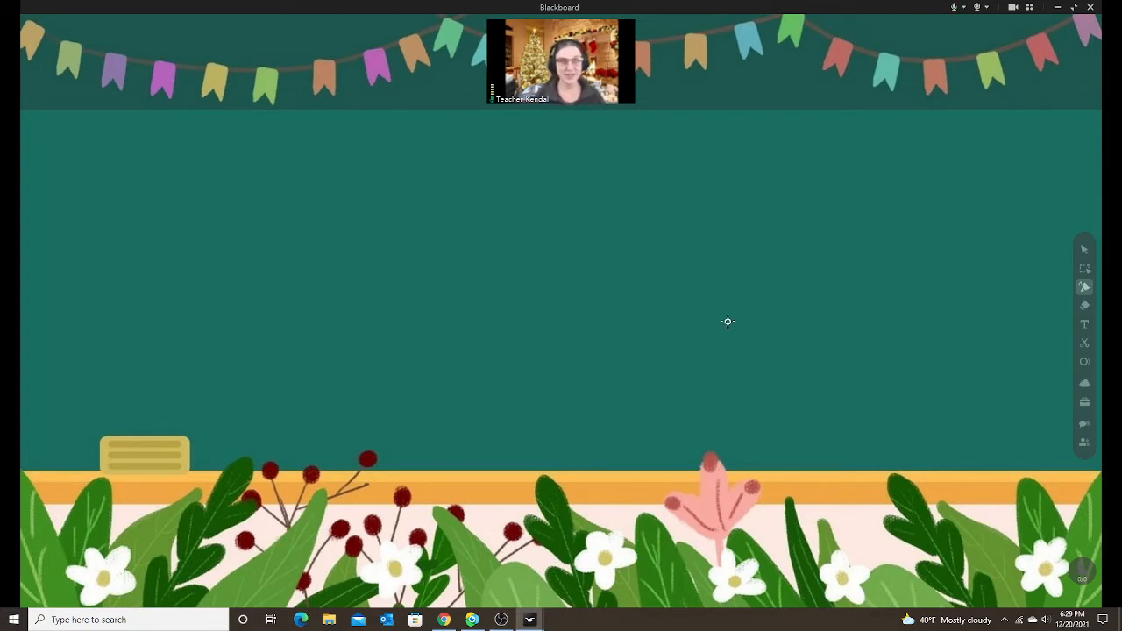
pyautogui.moveTo(1001, 411)
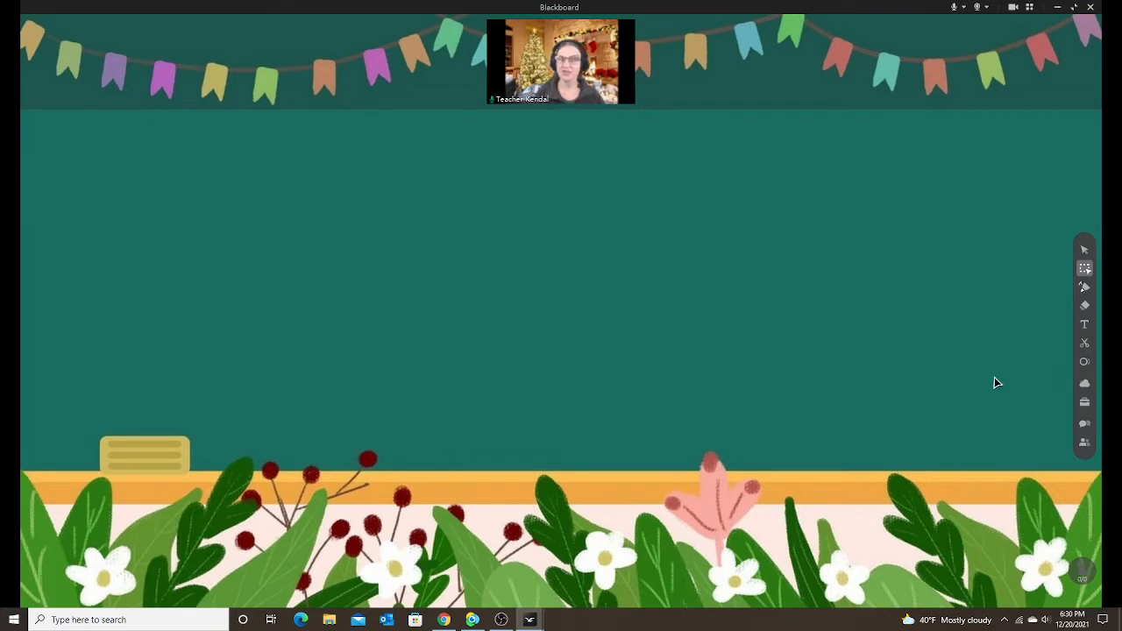
pyautogui.moveTo(714, 367)
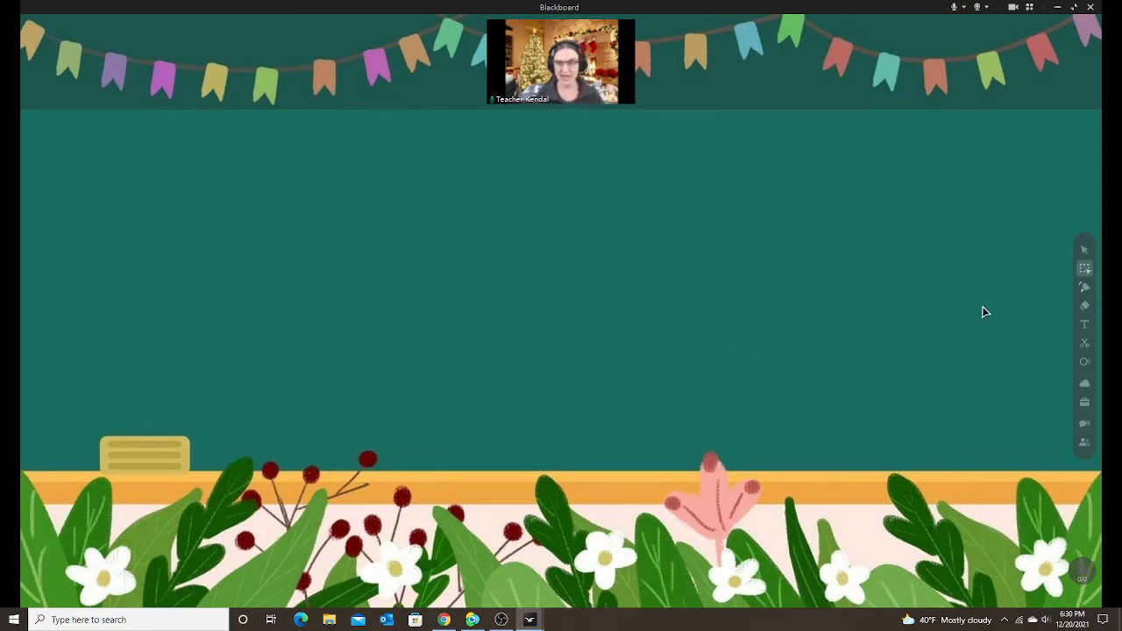
pyautogui.moveTo(841, 343)
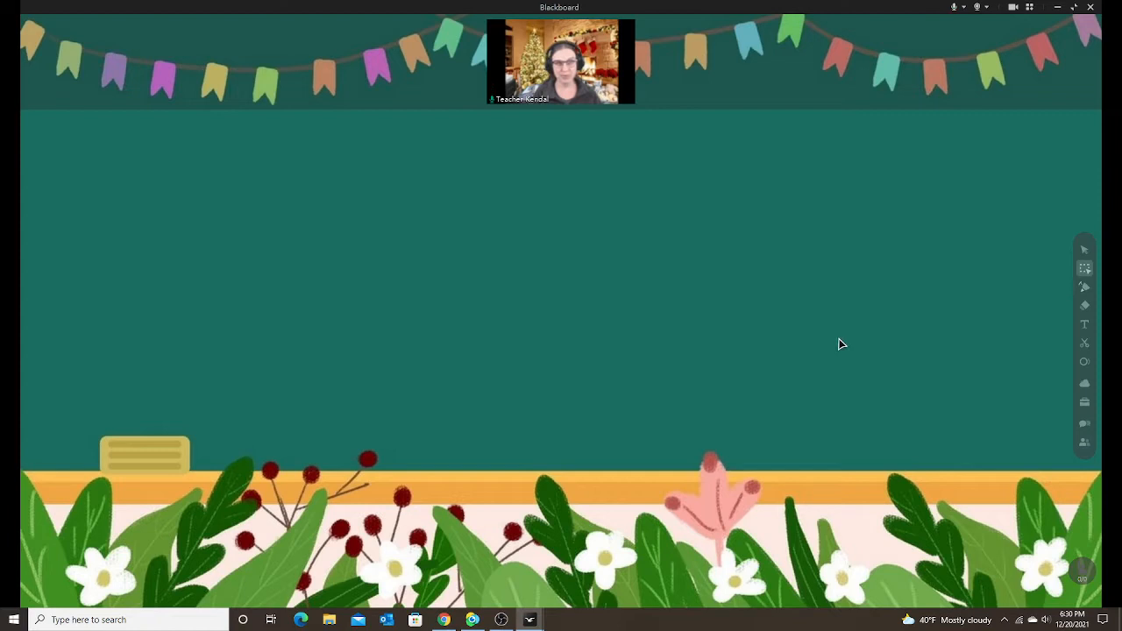
pyautogui.moveTo(332, 220)
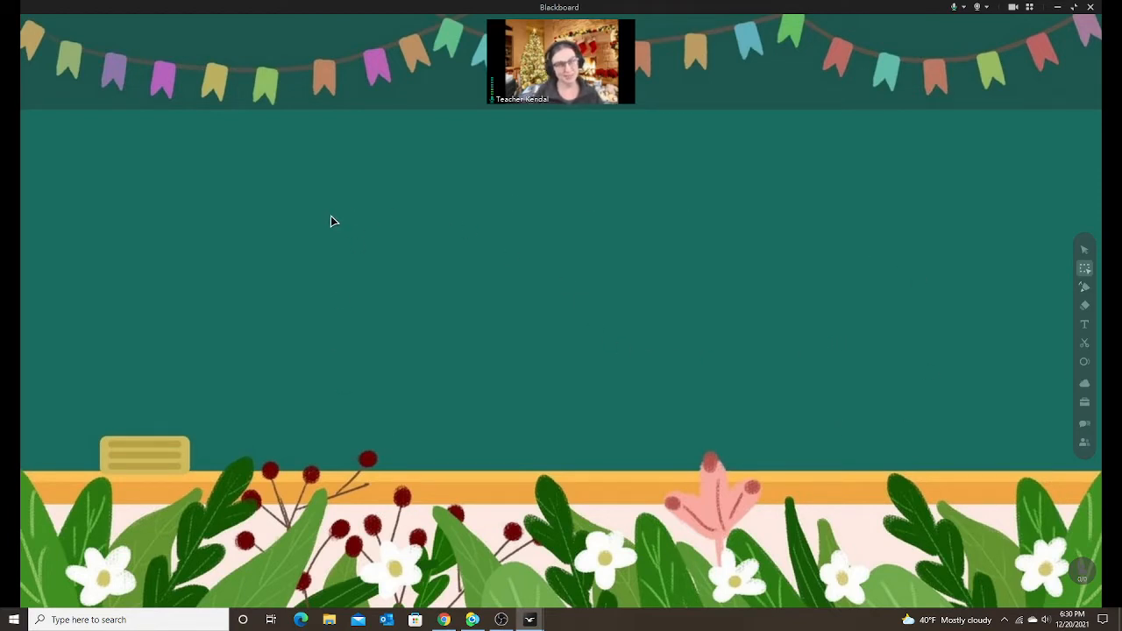
pyautogui.moveTo(1067, 331)
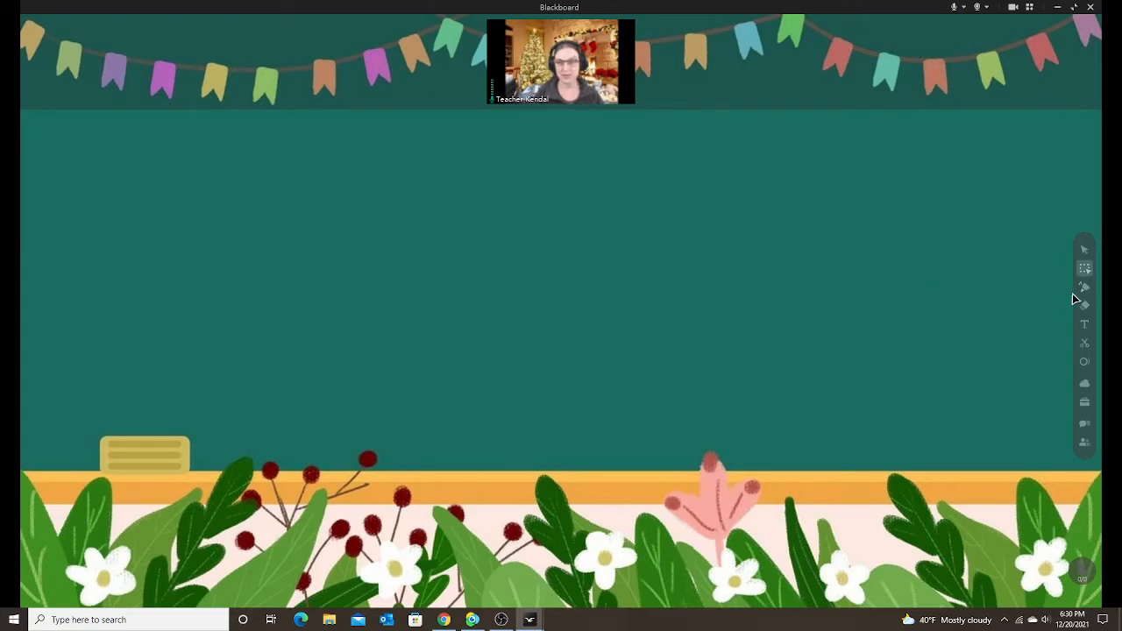
# Freehand a large white rounded rectangle across the middle of the board.
pyautogui.click(1084, 286)
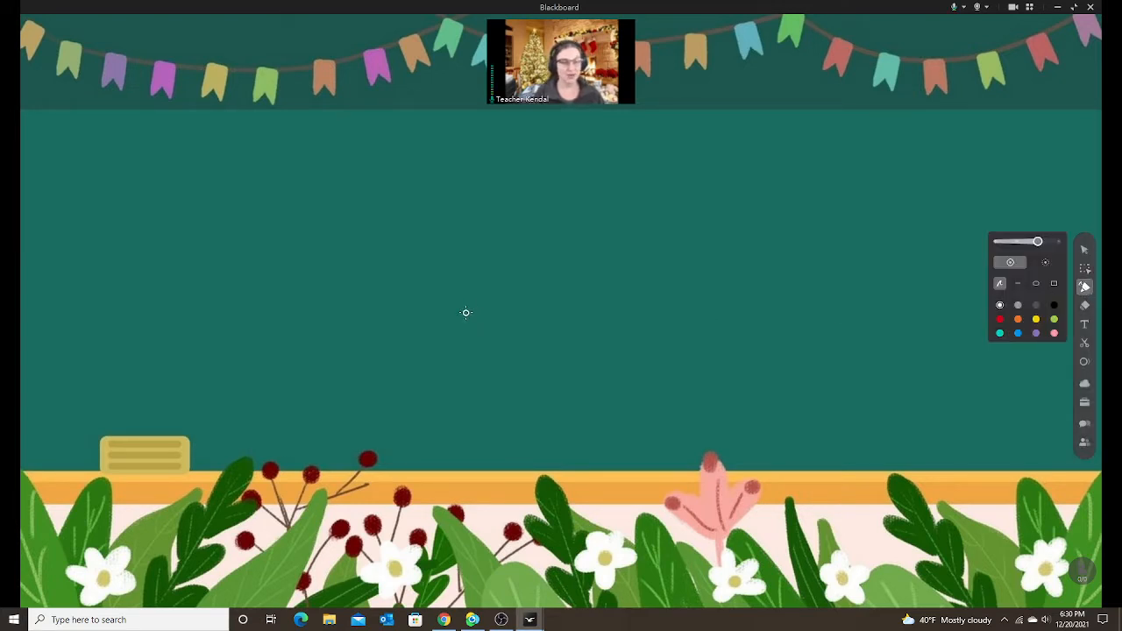
pyautogui.moveTo(201, 158); pyautogui.dragTo(337, 158)
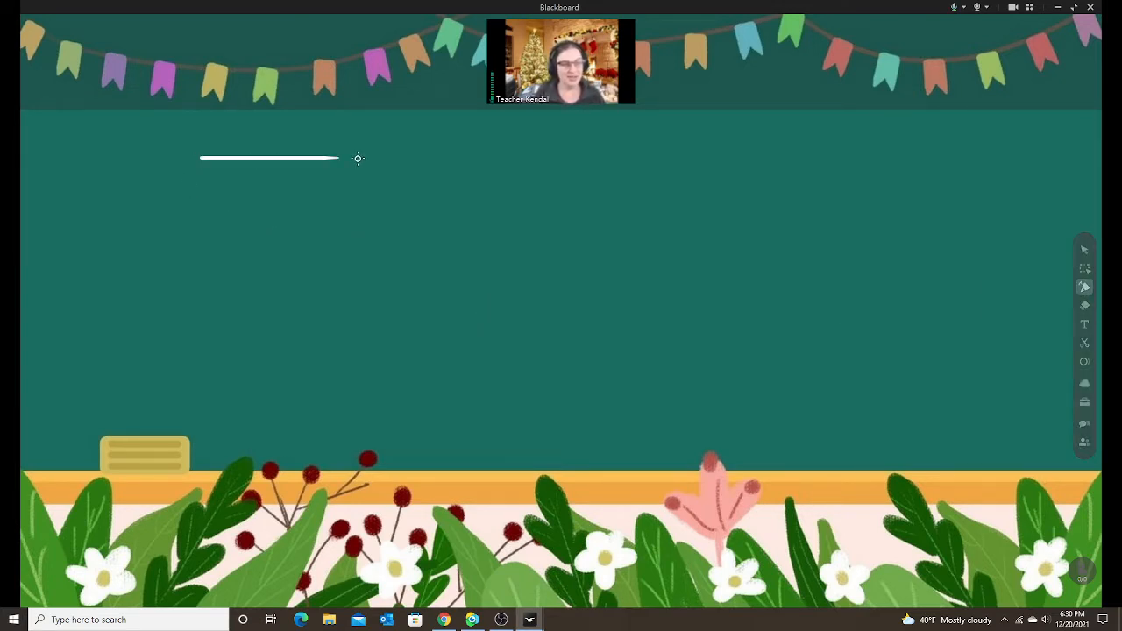
pyautogui.moveTo(339, 158); pyautogui.dragTo(136, 318)
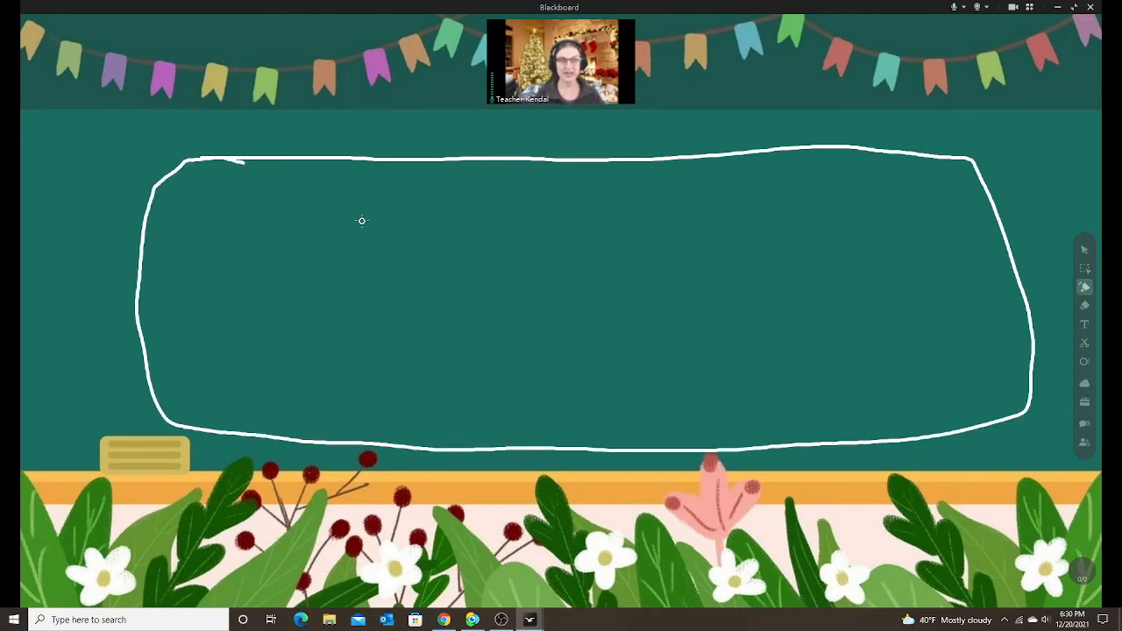
pyautogui.moveTo(526, 292)
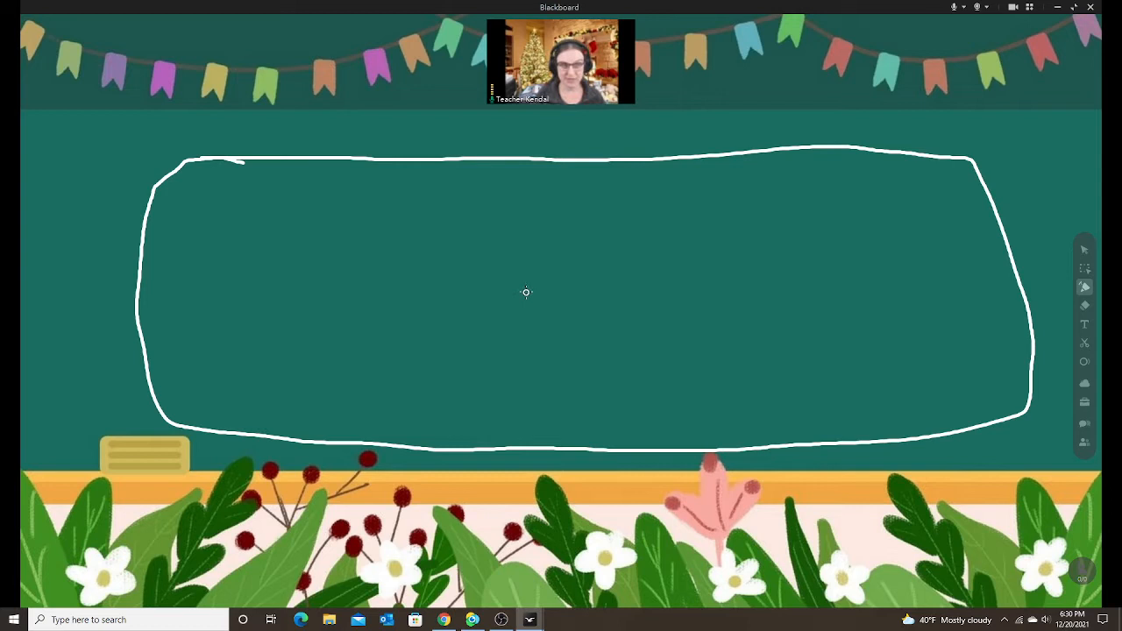
pyautogui.moveTo(441, 246)
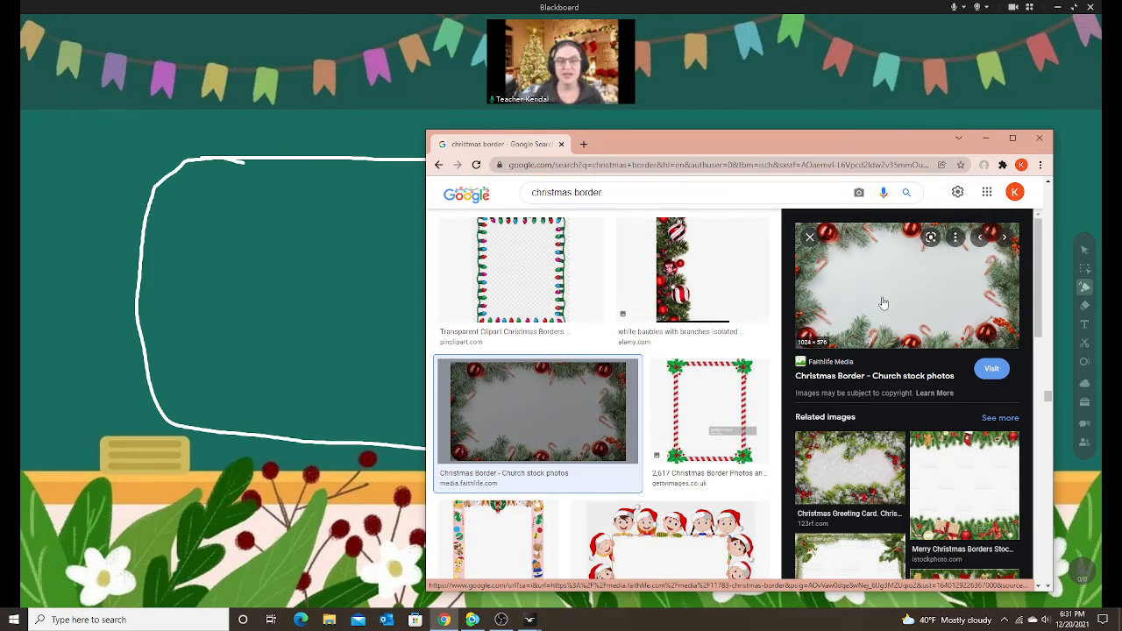
# Save the red-baubles border photo to the desktop as 'Christmas Background'.
pyautogui.rightClick(885, 302)
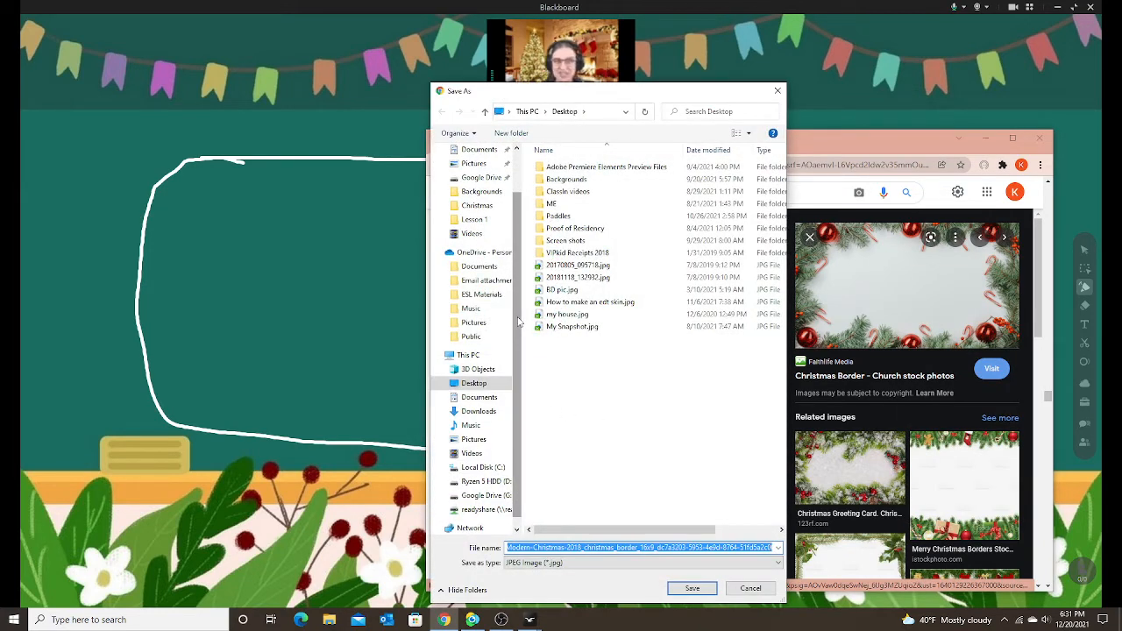
pyautogui.click(474, 383)
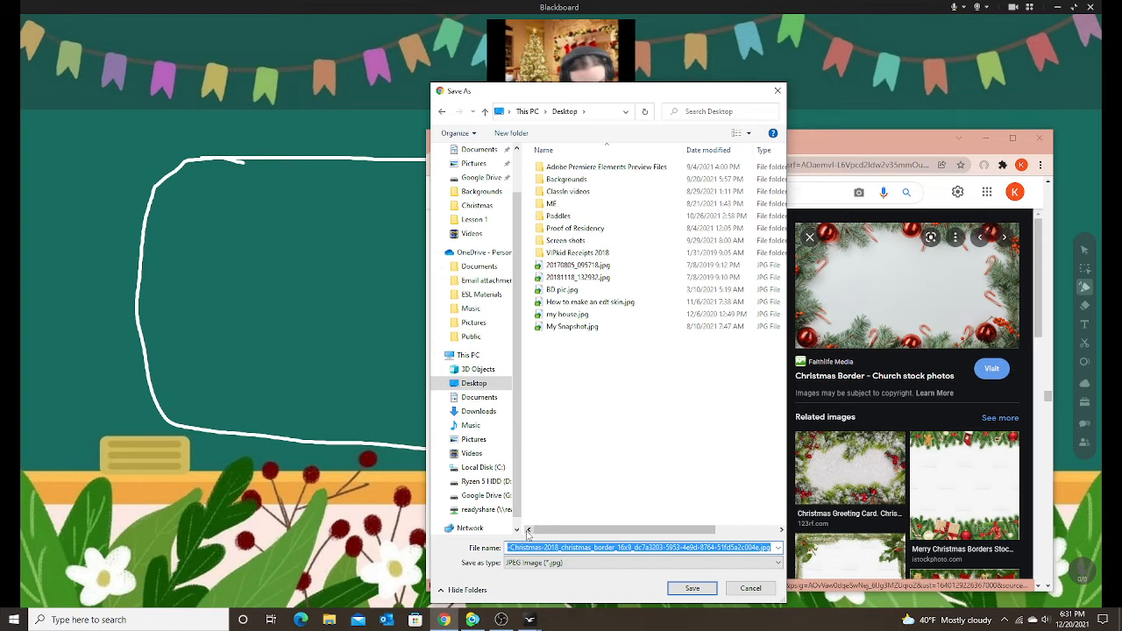
pyautogui.write('Christmas Background')
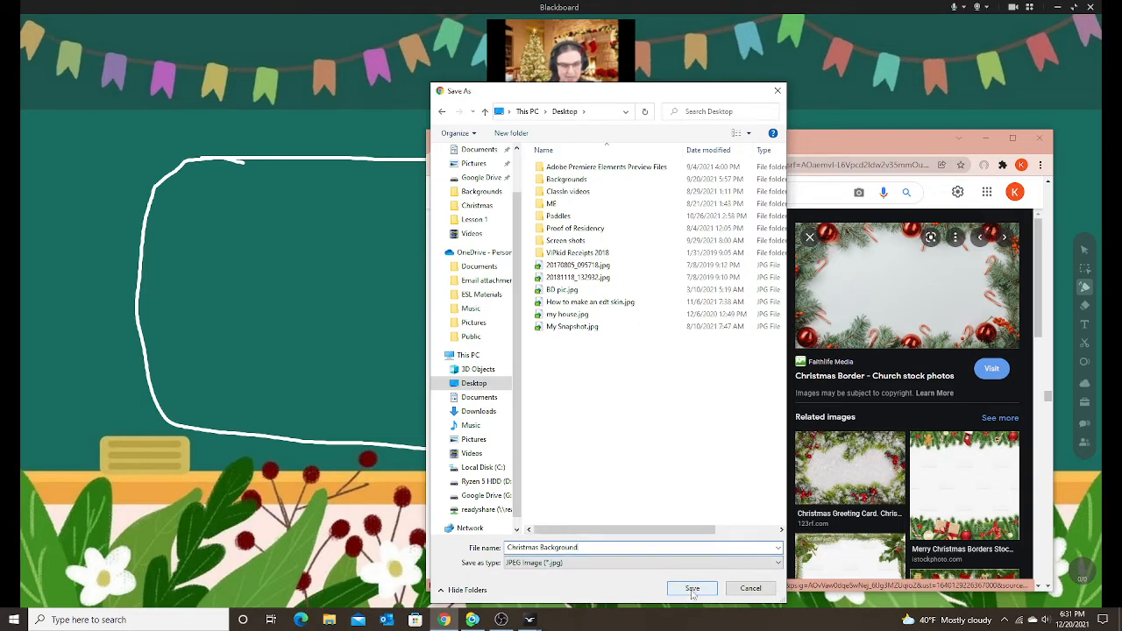
pyautogui.click(691, 588)
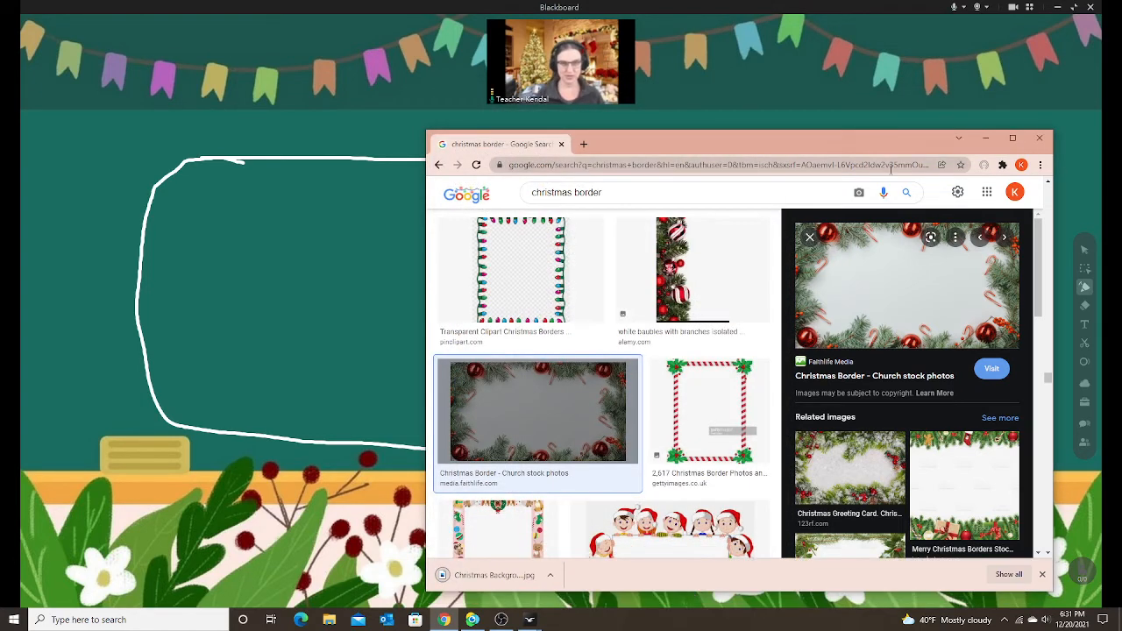
# Hide Chrome and type '1) Find and save an image' inside the outline.
pyautogui.click(1039, 138)
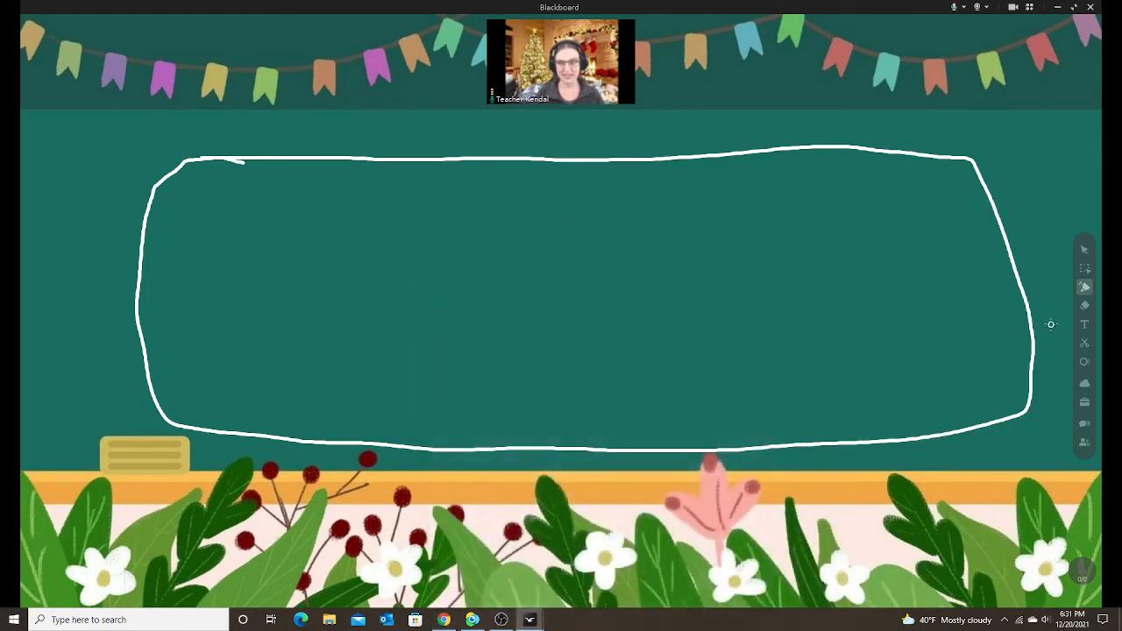
pyautogui.click(1084, 325)
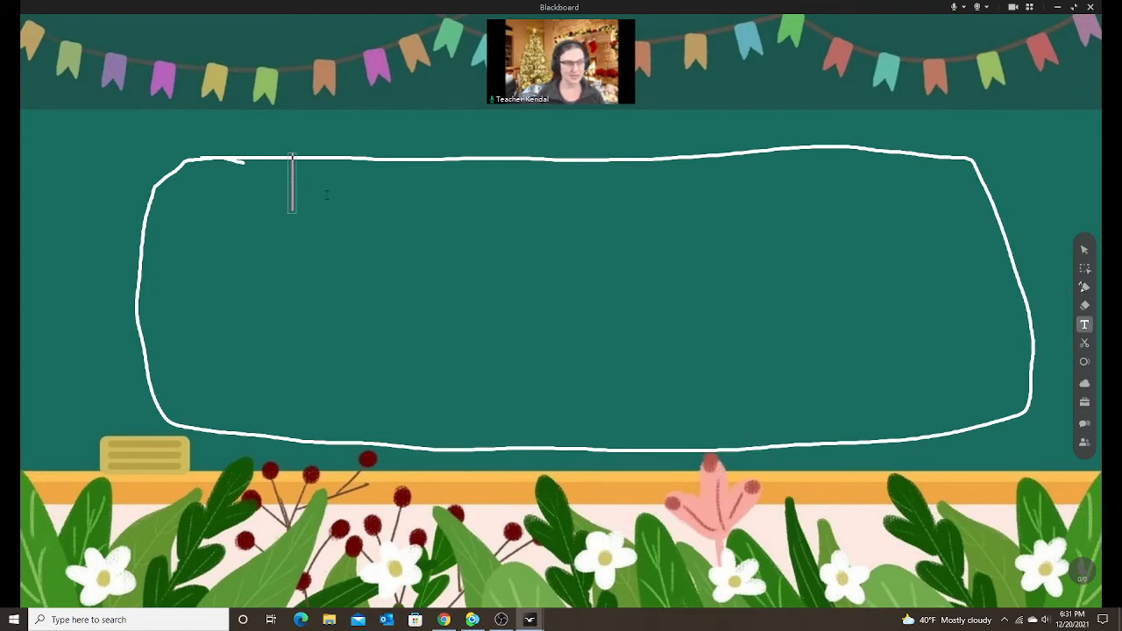
pyautogui.write('1)')
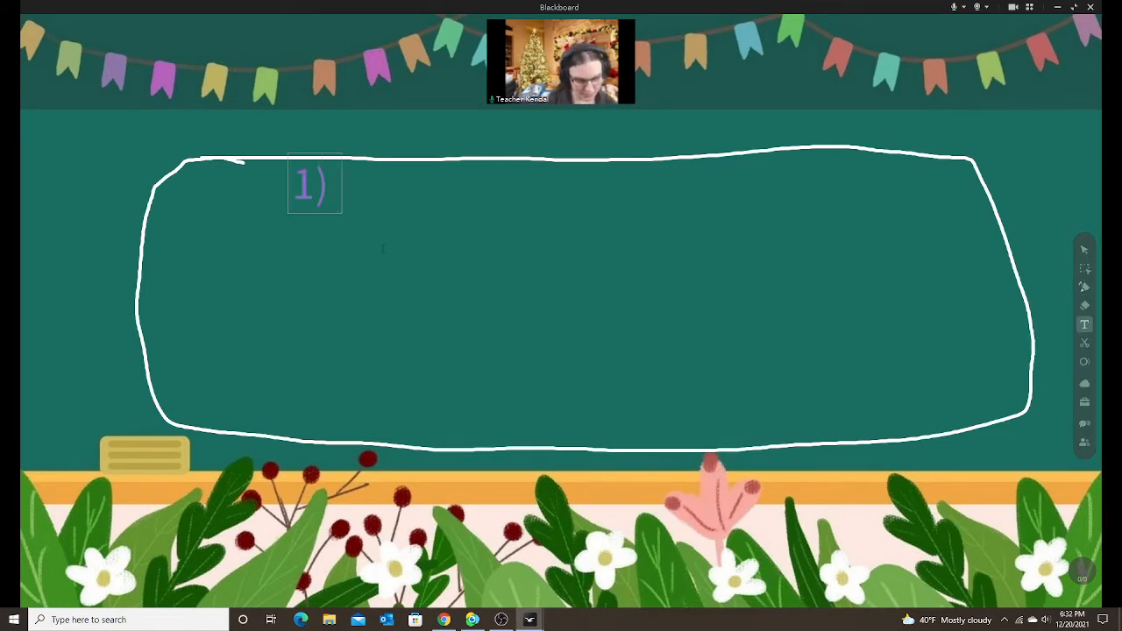
pyautogui.write('Find and s')
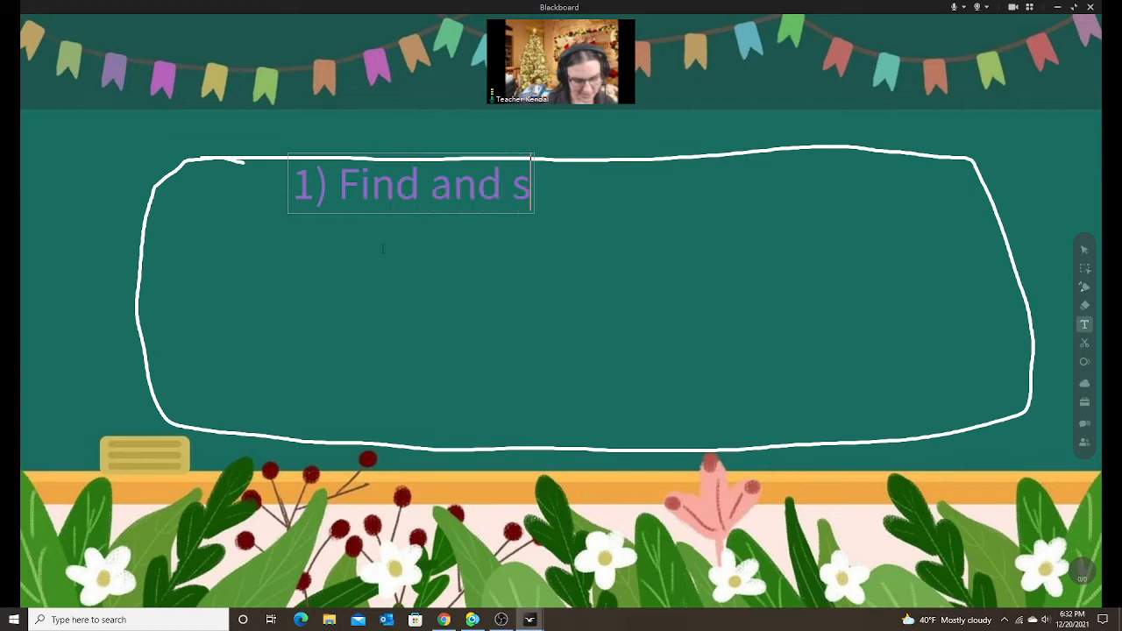
pyautogui.write('ave an image')
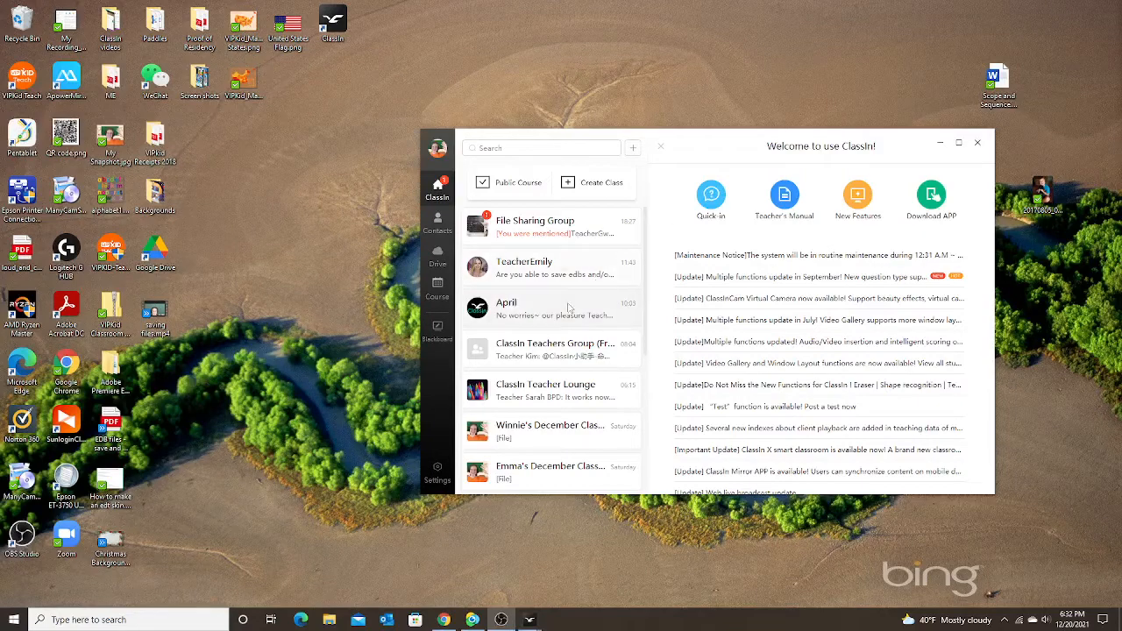
# Hide ClassIn and drag Christmas Background.jpg to the desktop's top centre.
pyautogui.click(976, 142)
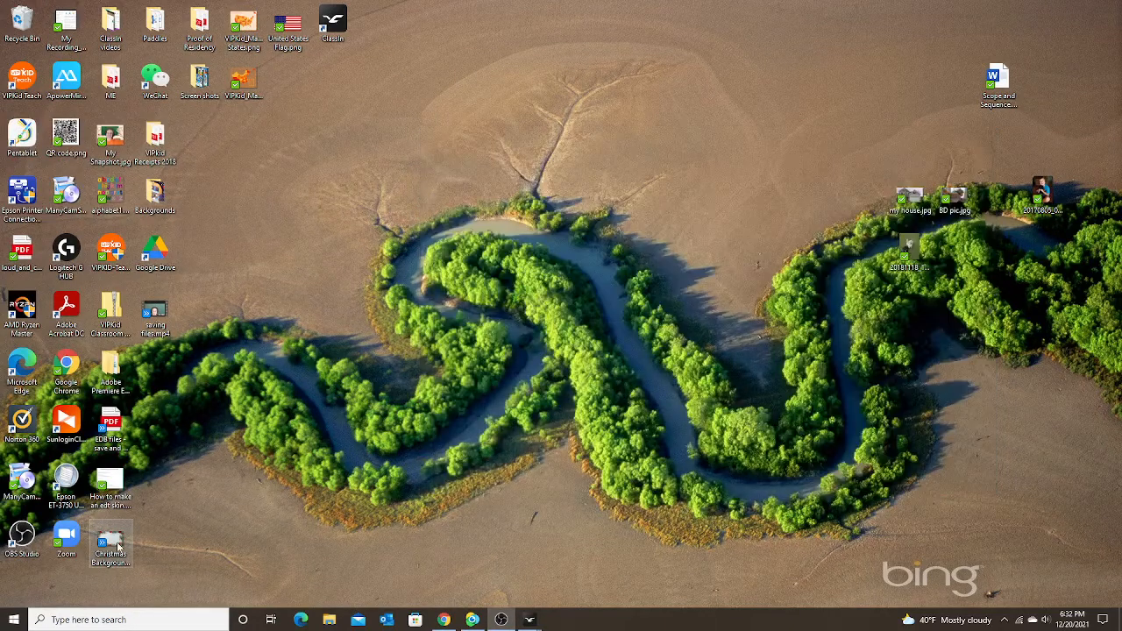
pyautogui.moveTo(110, 544); pyautogui.dragTo(618, 31)
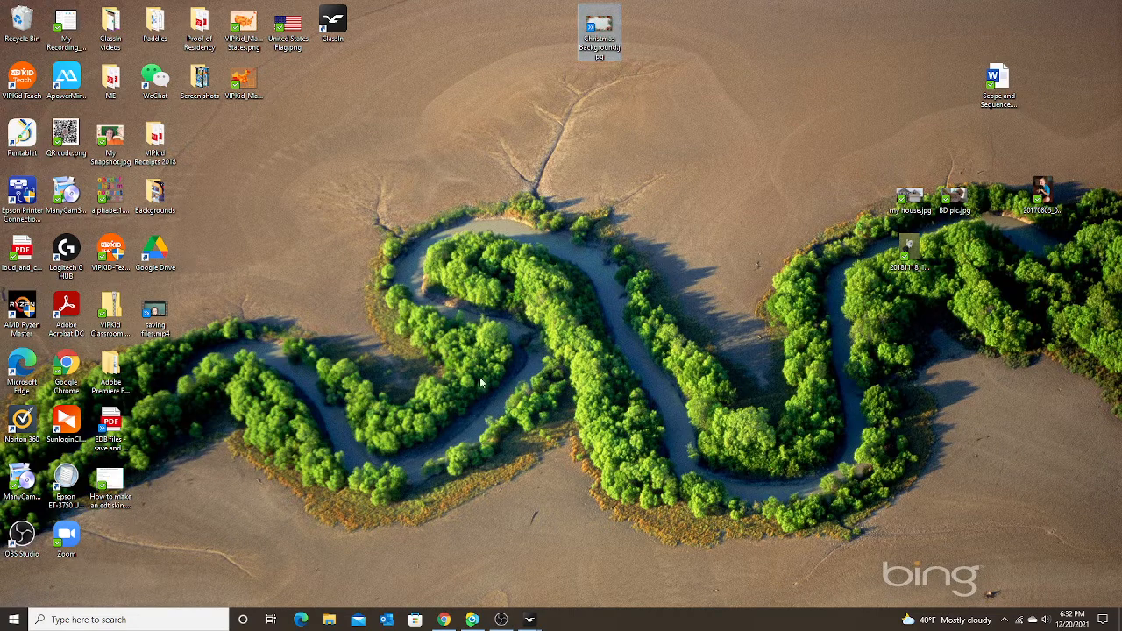
pyautogui.click(13, 619)
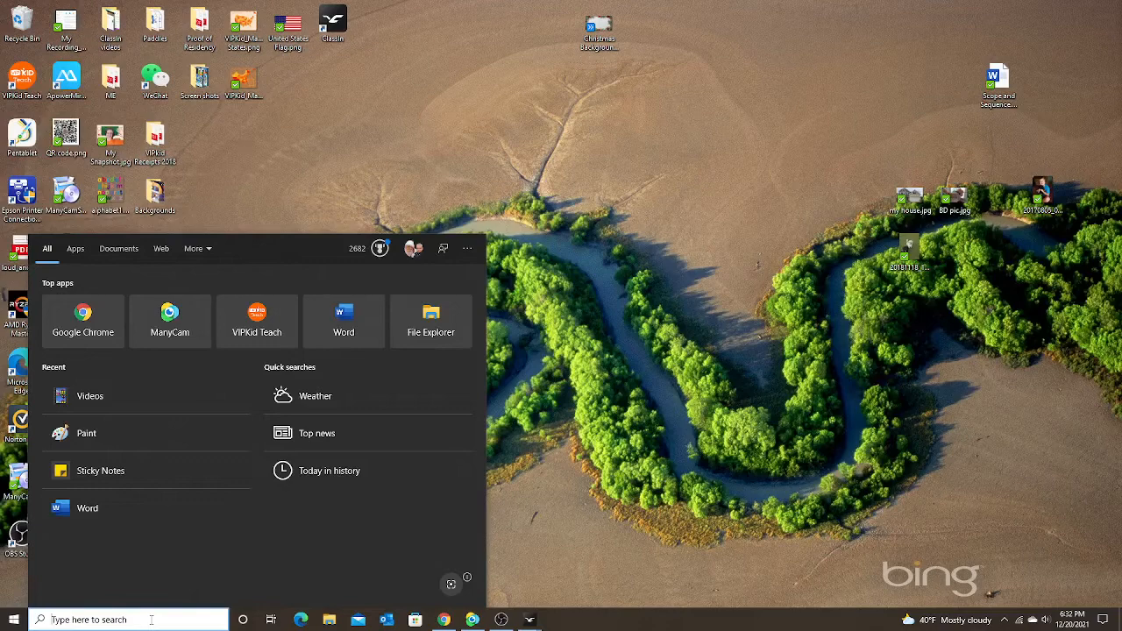
# Launch Paint and open the Christmas Background picture.
pyautogui.write('paint')
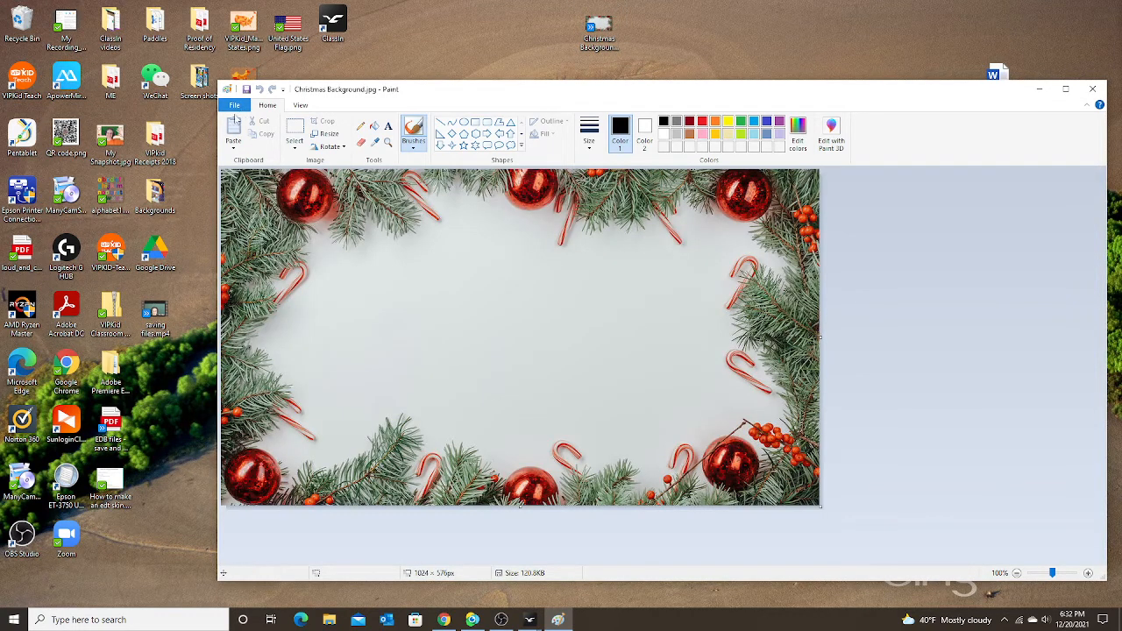
pyautogui.click(234, 106)
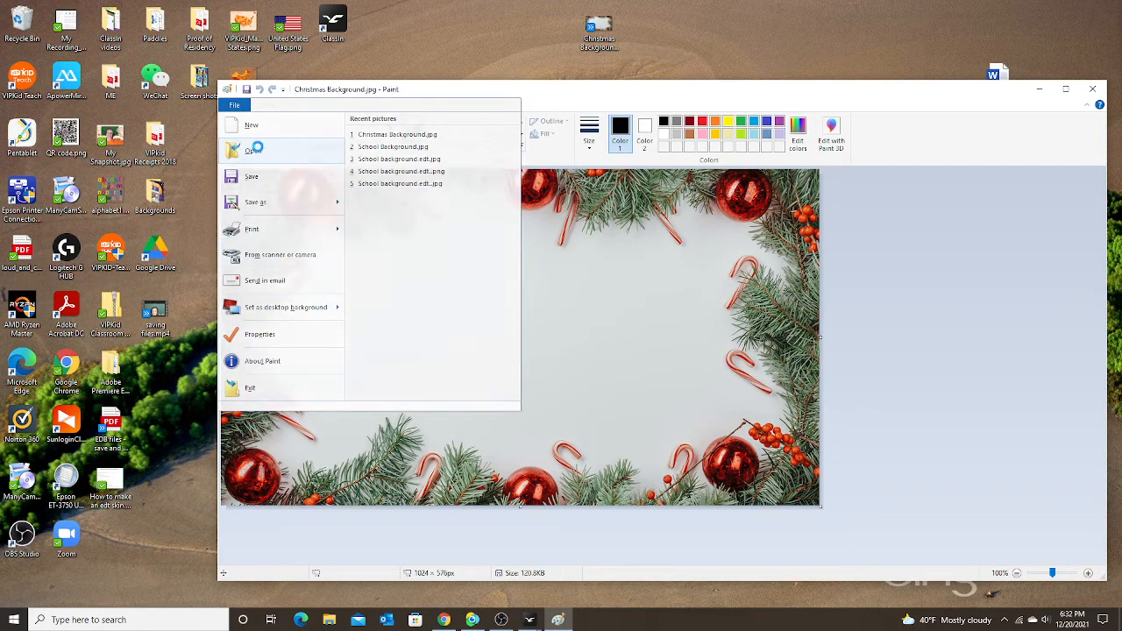
pyautogui.click(252, 150)
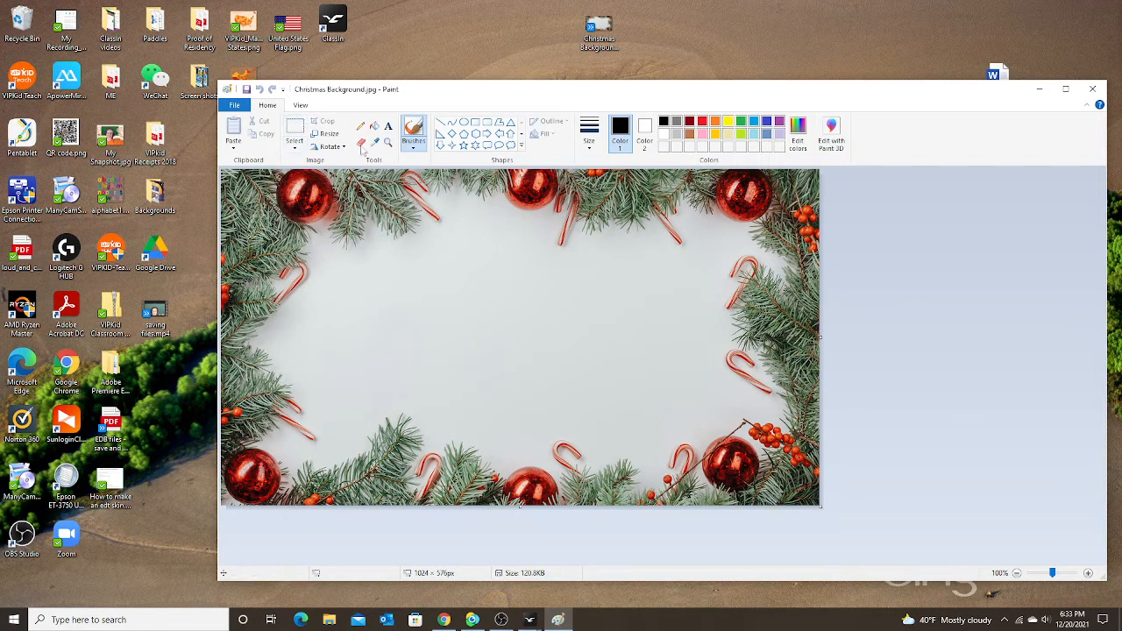
pyautogui.moveTo(330, 133)
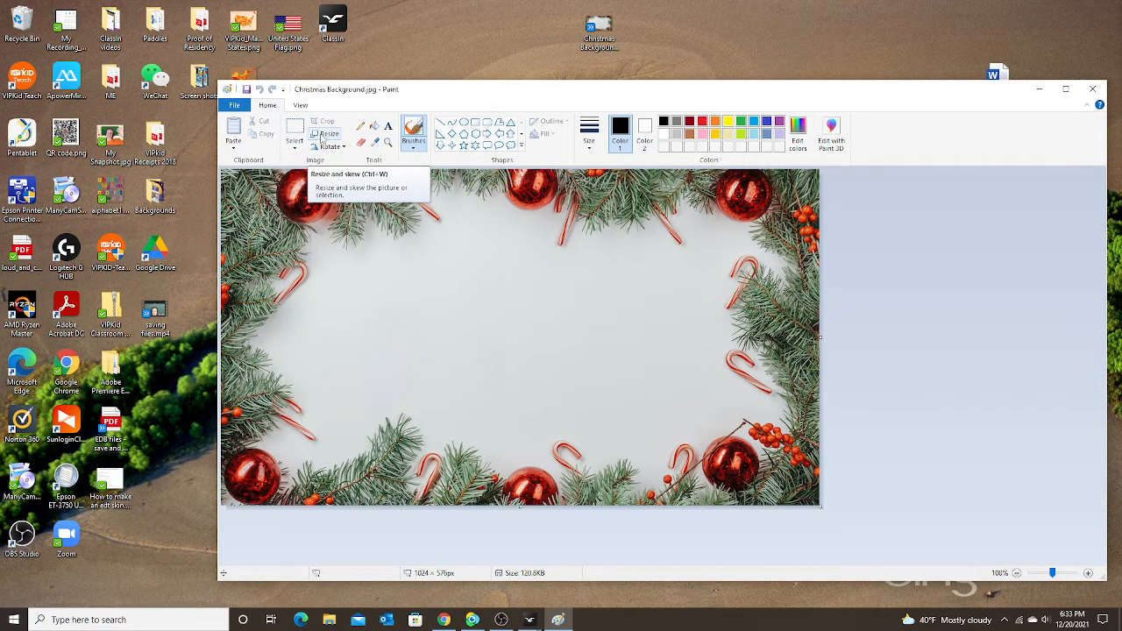
# Resize the picture to 1280 × 720 pixels with aspect ratio unlocked.
pyautogui.click(331, 133)
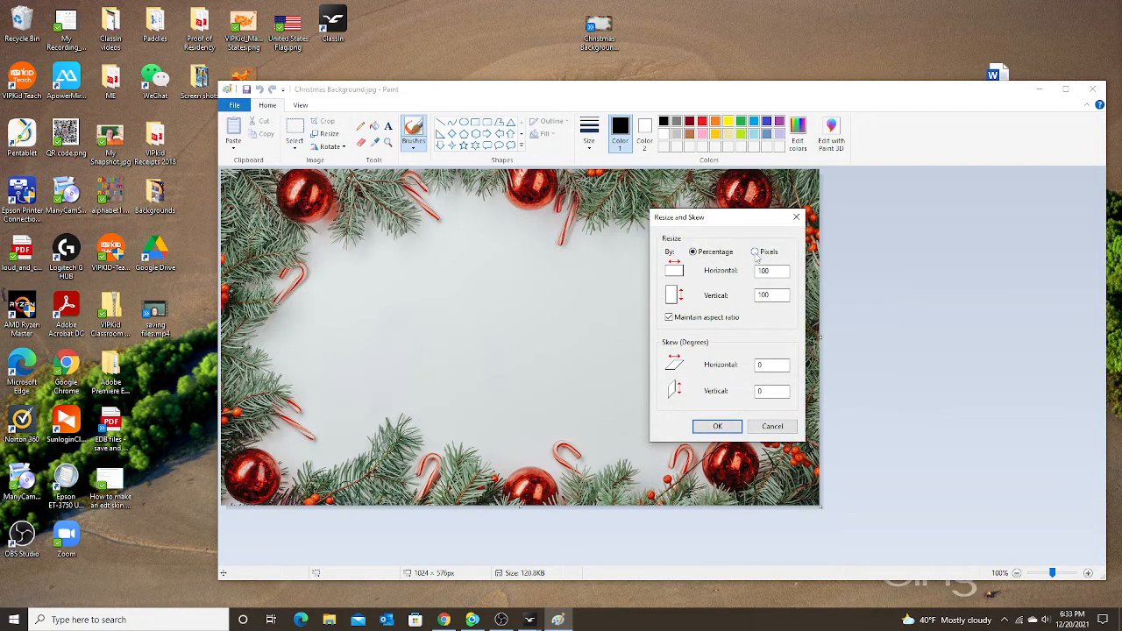
pyautogui.click(754, 253)
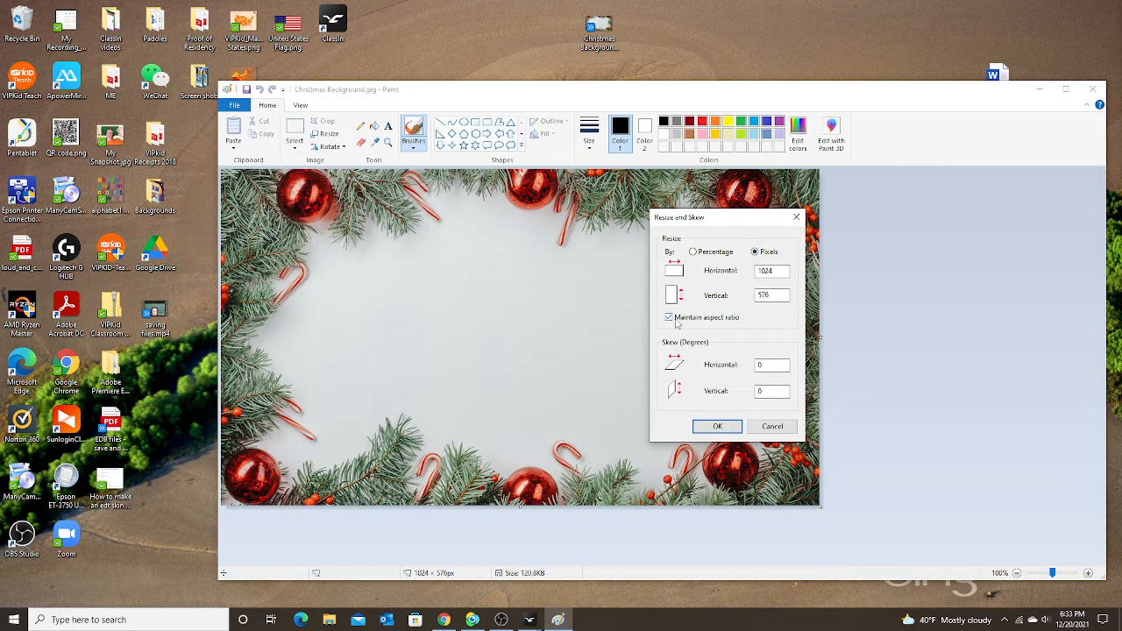
pyautogui.click(669, 317)
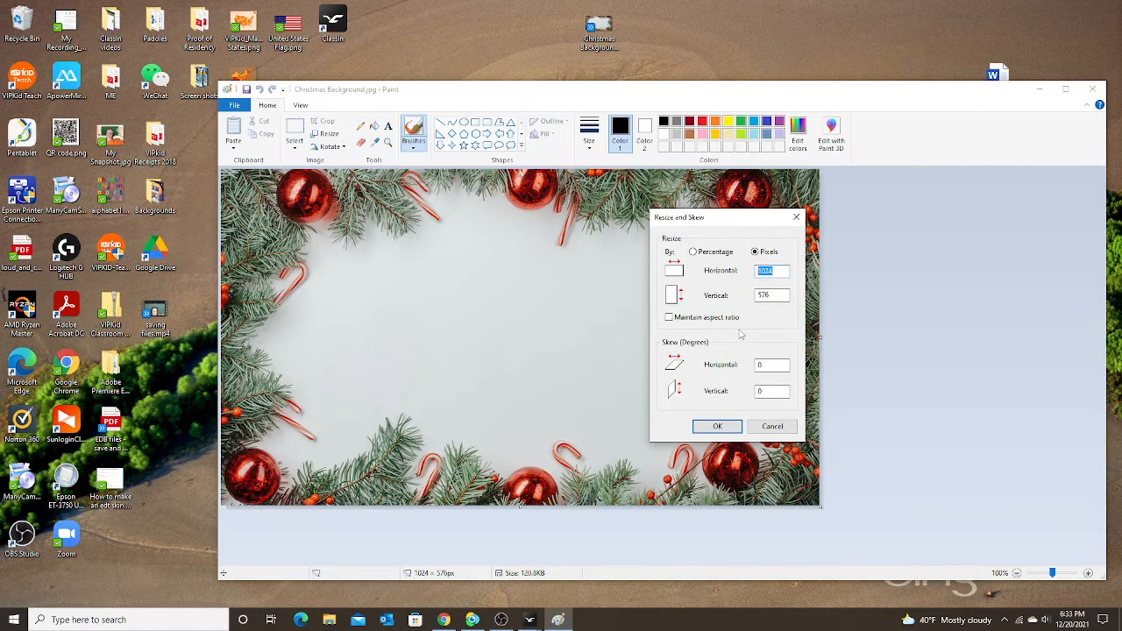
pyautogui.write('12')
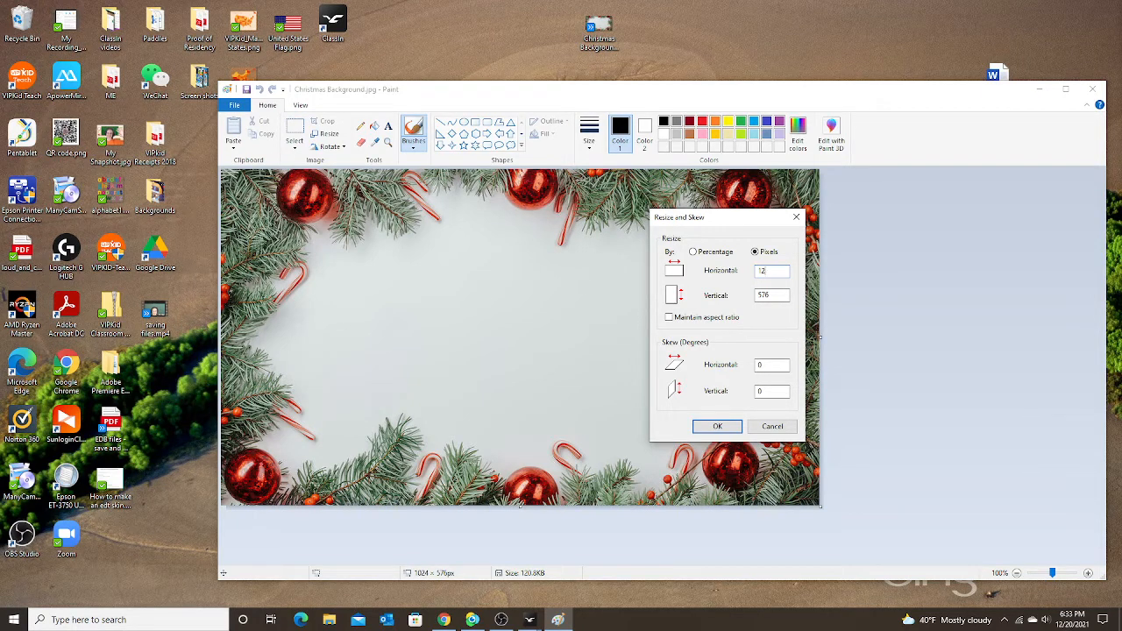
pyautogui.write('1280')
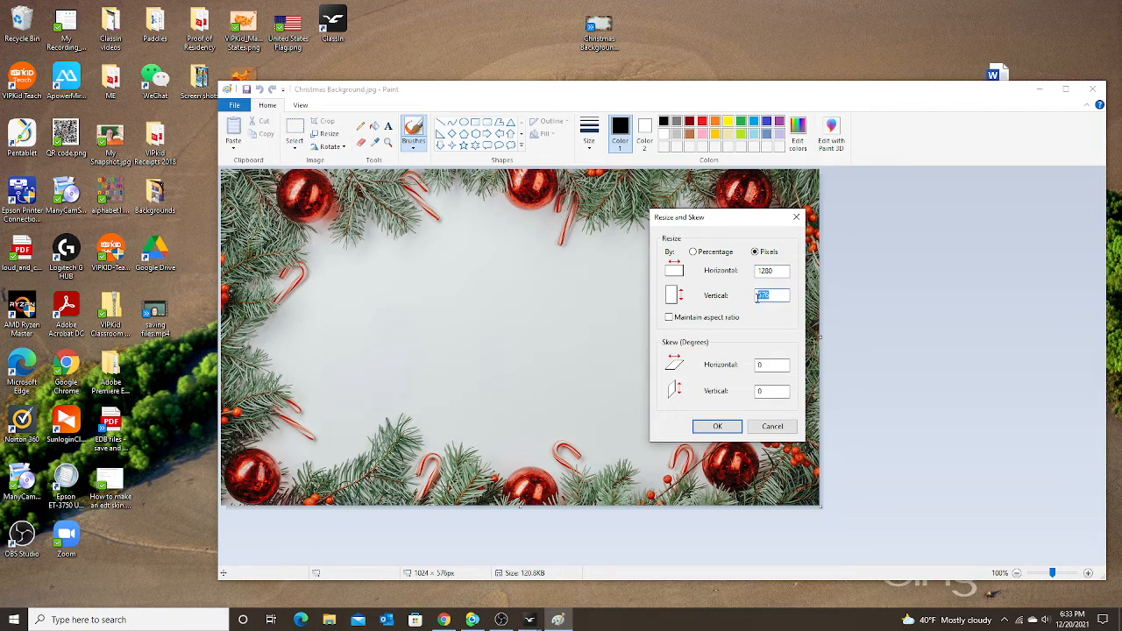
pyautogui.write('720')
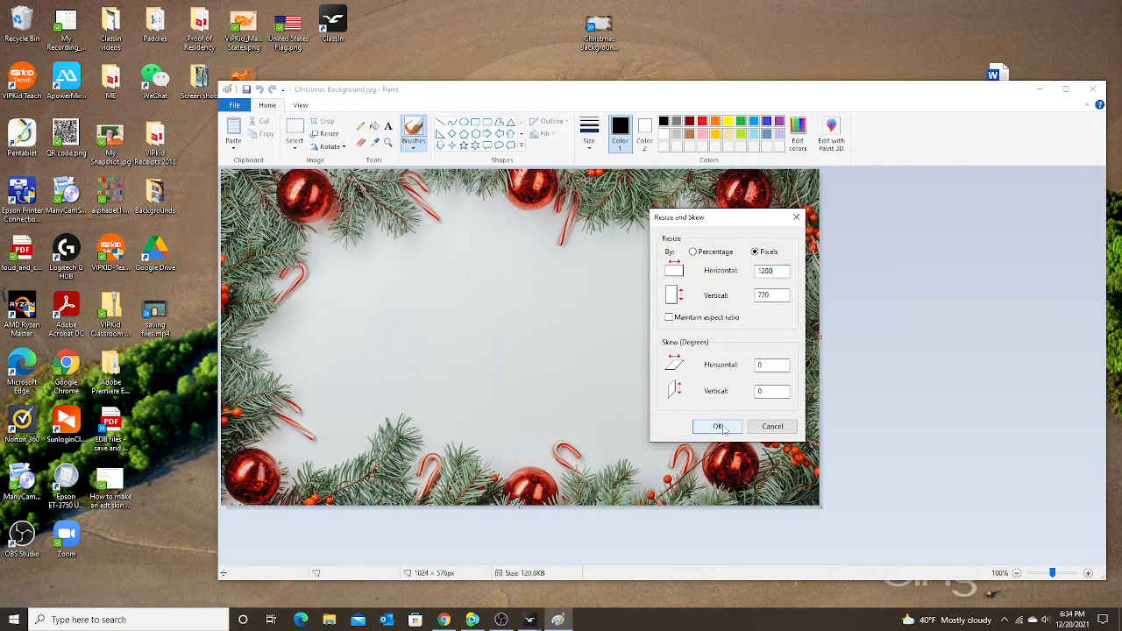
pyautogui.click(717, 426)
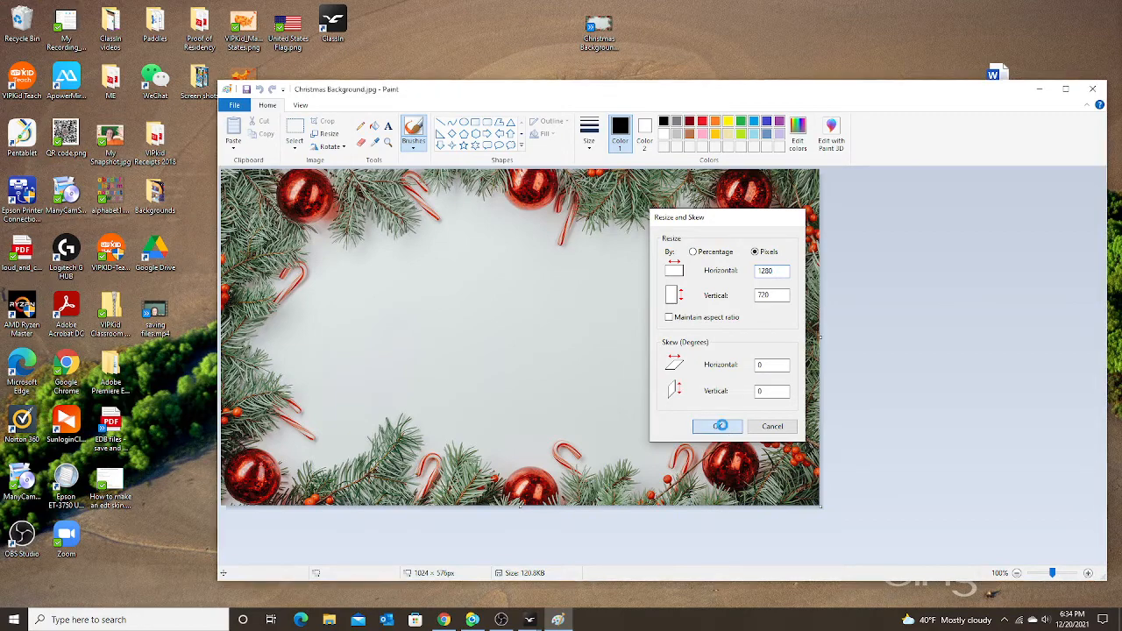
pyautogui.click(717, 426)
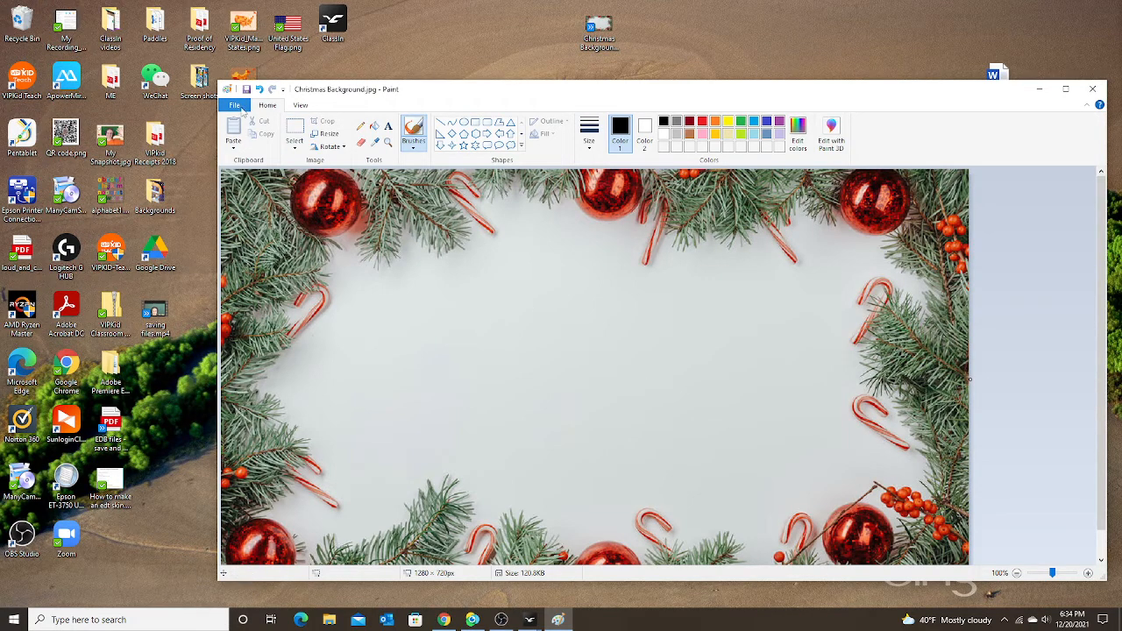
# Save as JPEG to the desktop, replacing the original Christmas Background.jpg.
pyautogui.click(234, 104)
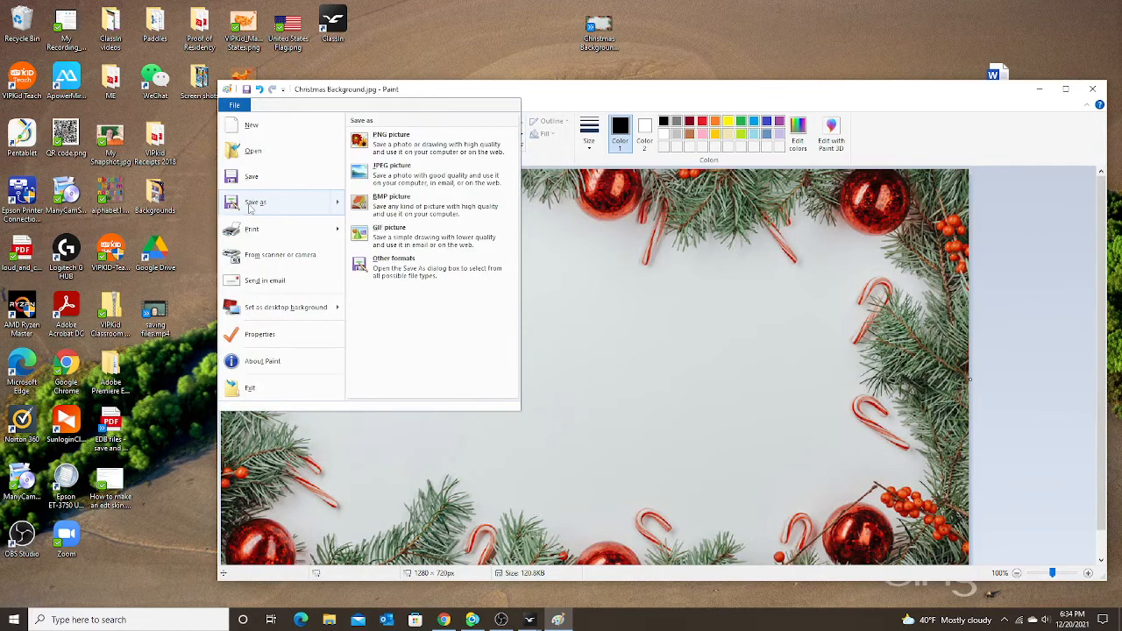
pyautogui.click(392, 165)
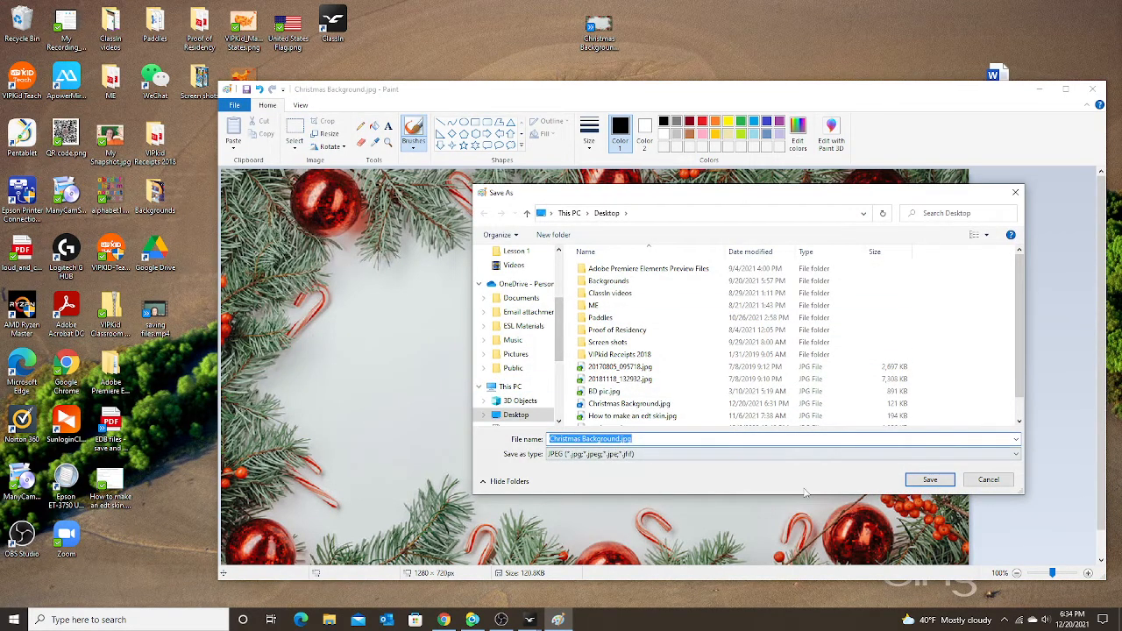
pyautogui.click(929, 480)
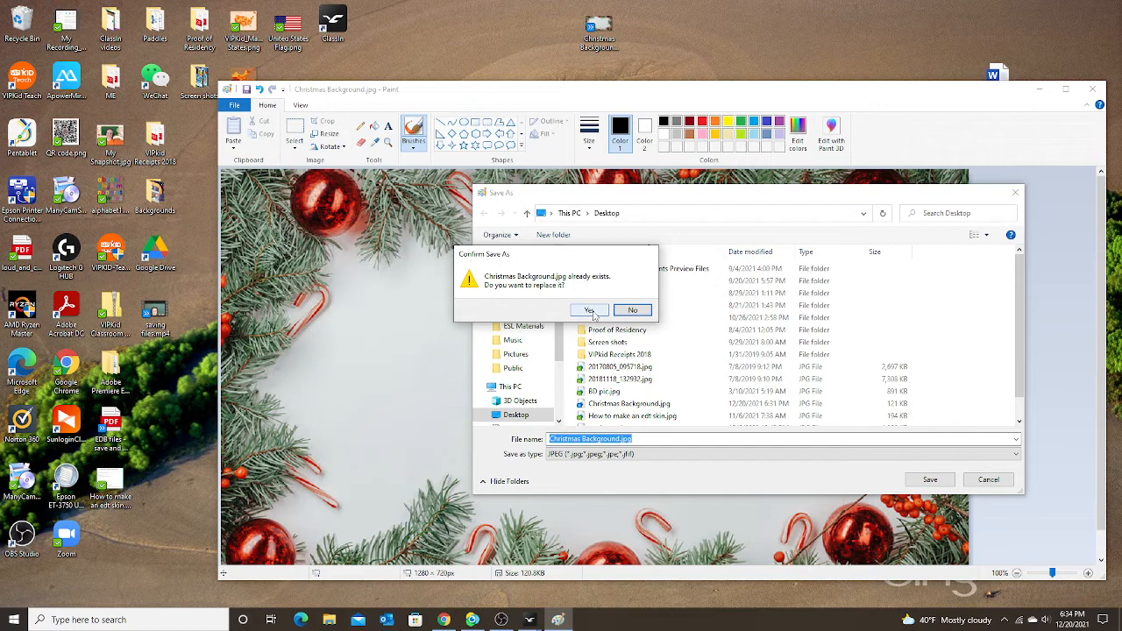
pyautogui.click(588, 310)
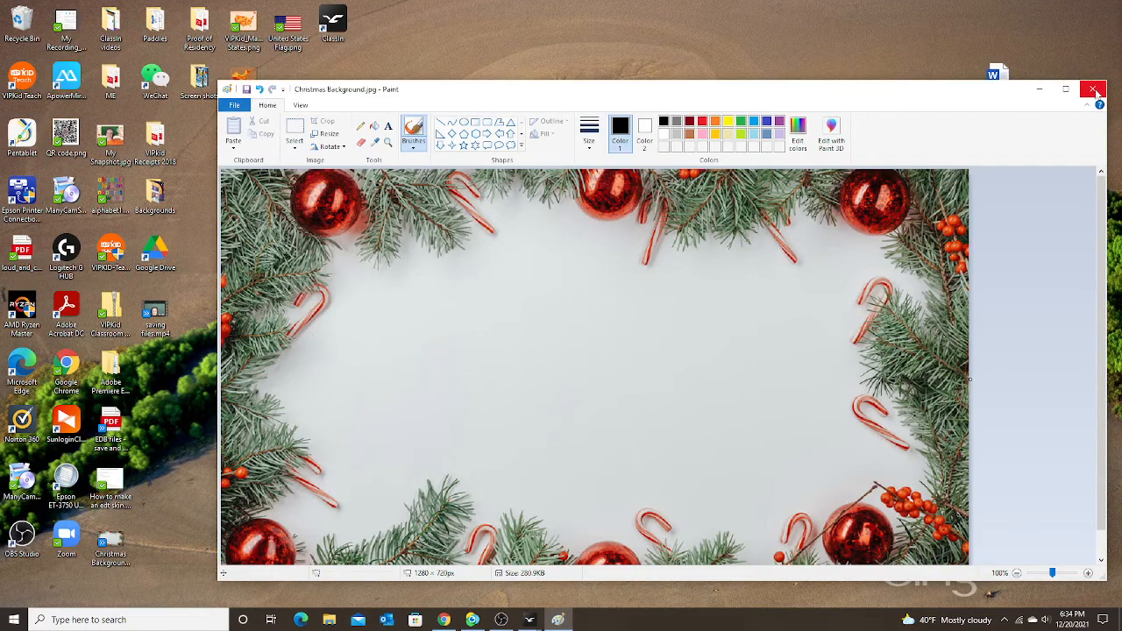
# Close Paint, nudge the desktop file, and bring the ClassIn classroom back up.
pyautogui.click(1093, 89)
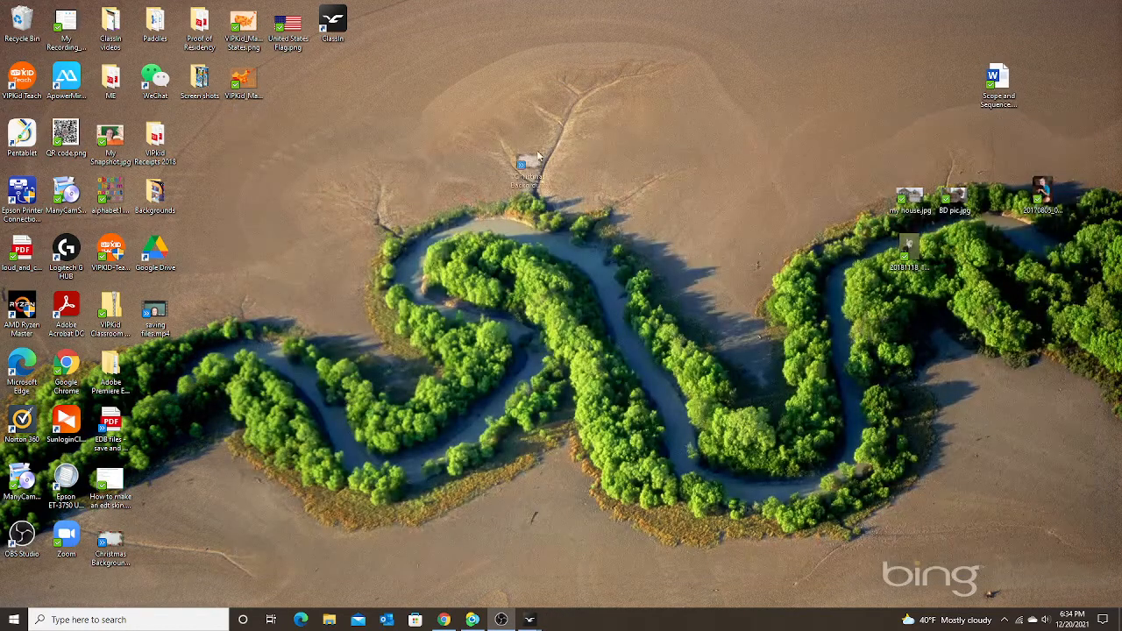
pyautogui.moveTo(526, 167); pyautogui.dragTo(601, 35)
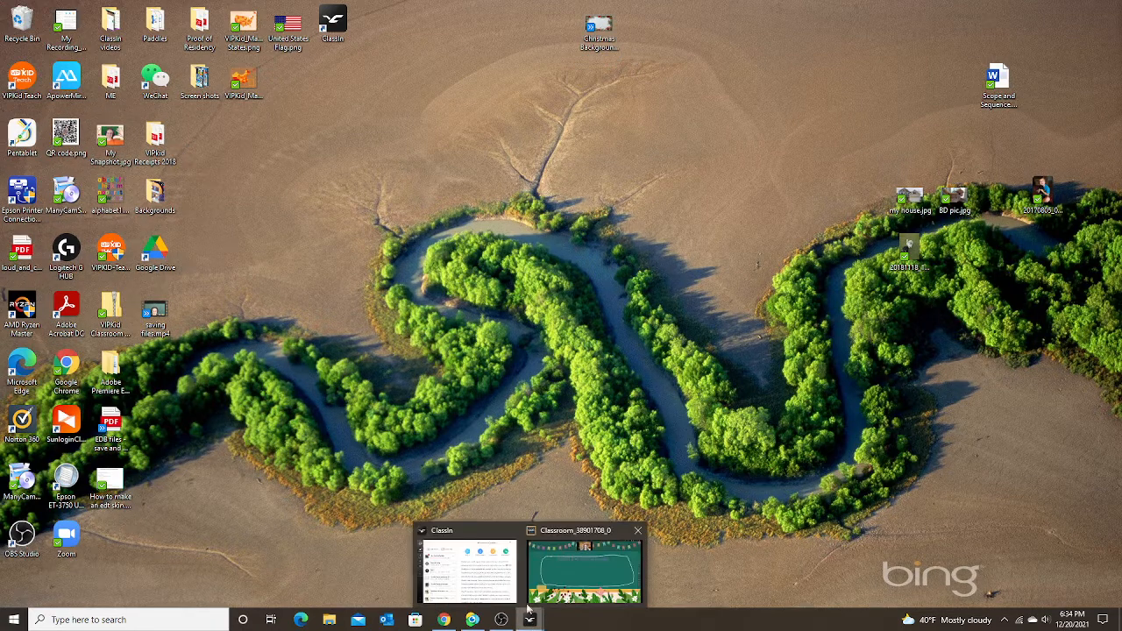
pyautogui.click(584, 570)
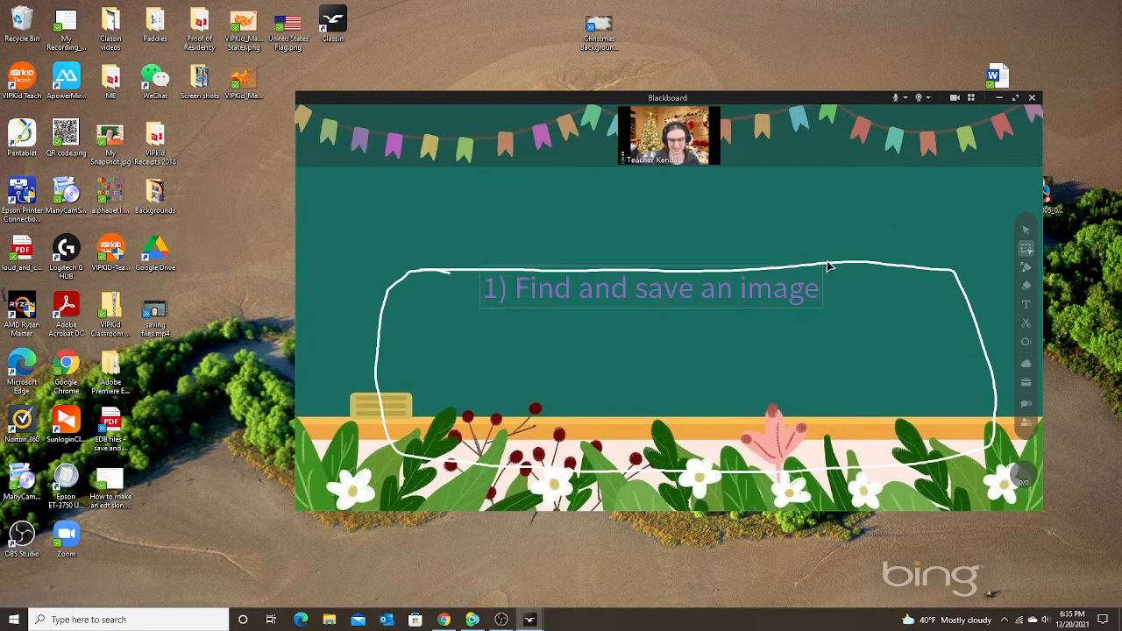
# Type '2) Resize the image in Paint 1280x720' on the blackboard.
pyautogui.write('2)')
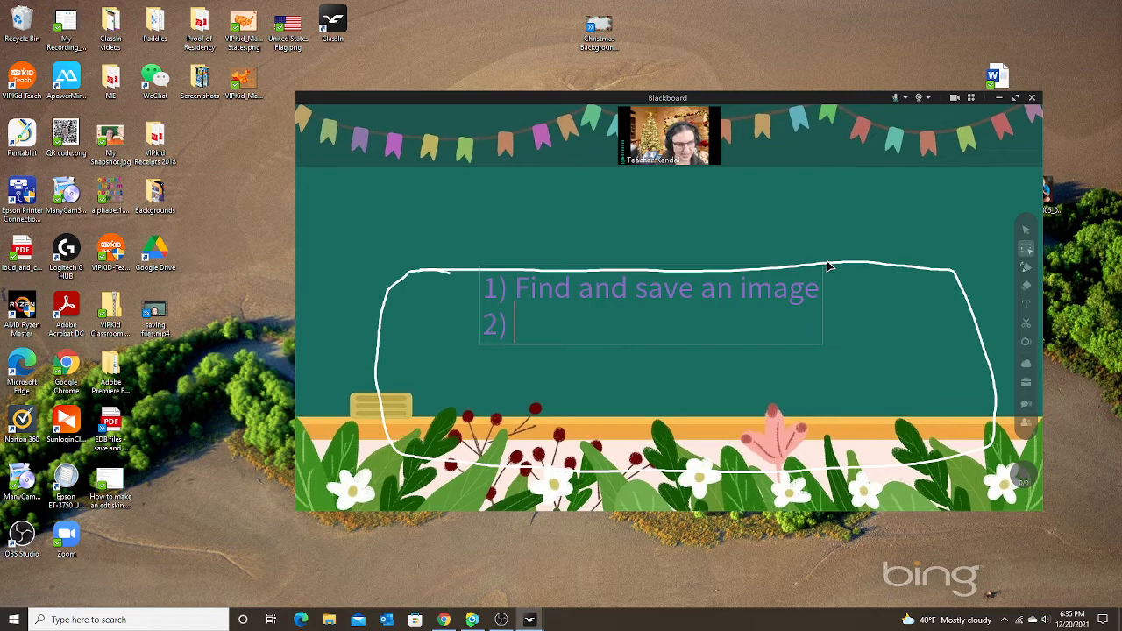
pyautogui.write('Re')
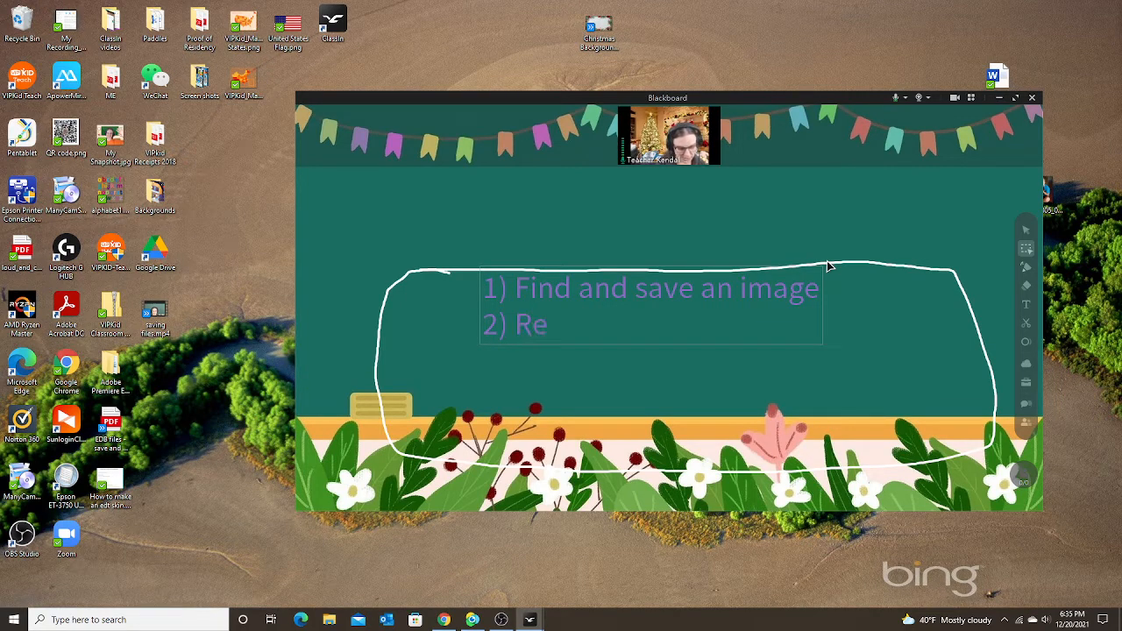
pyautogui.write('size the')
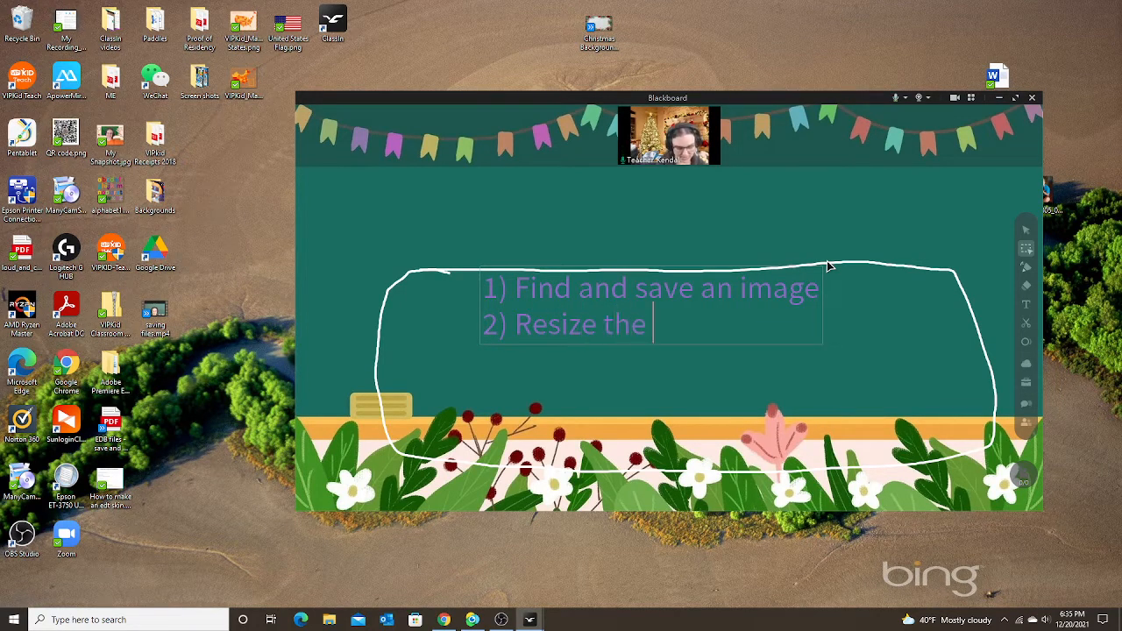
pyautogui.write('image in Paint')
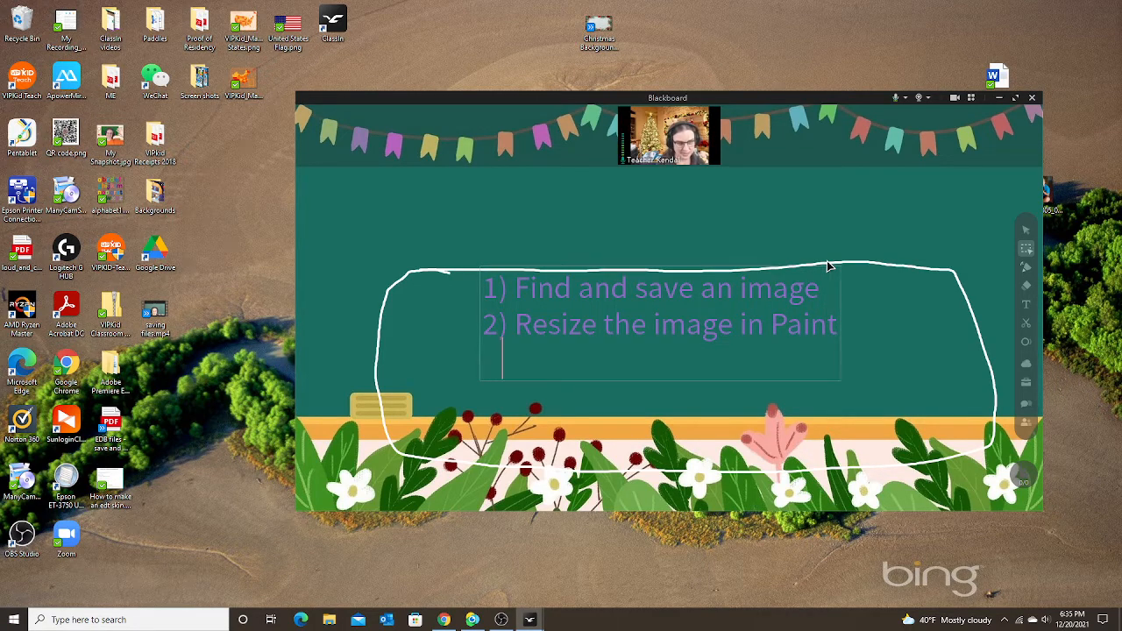
pyautogui.write('Pixel (')
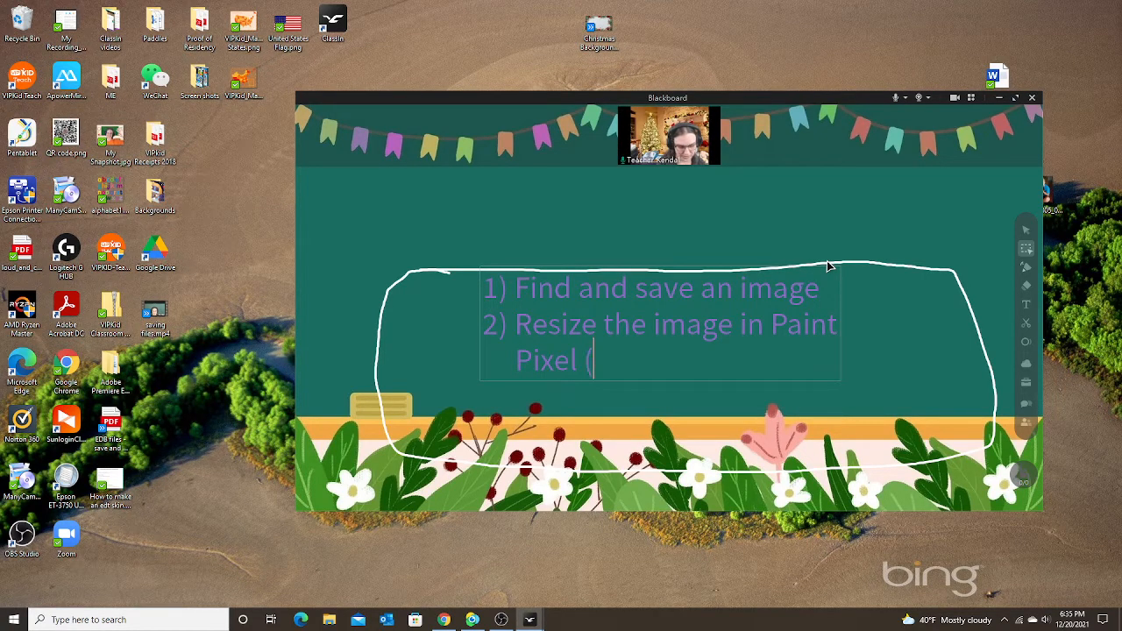
pyautogui.write('1280')
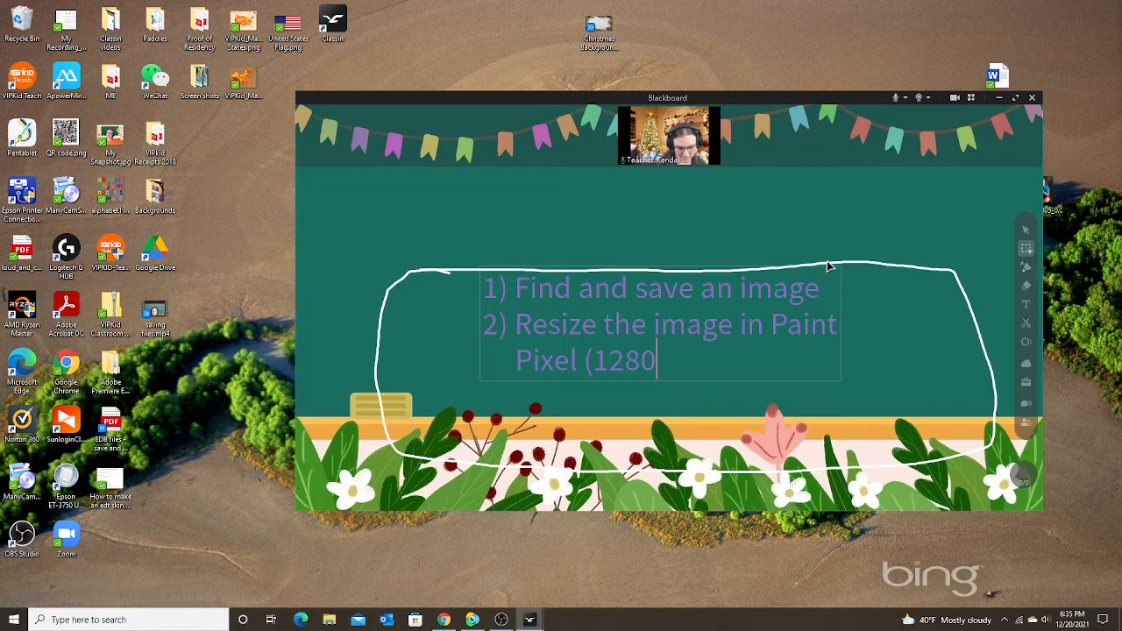
pyautogui.write('x')
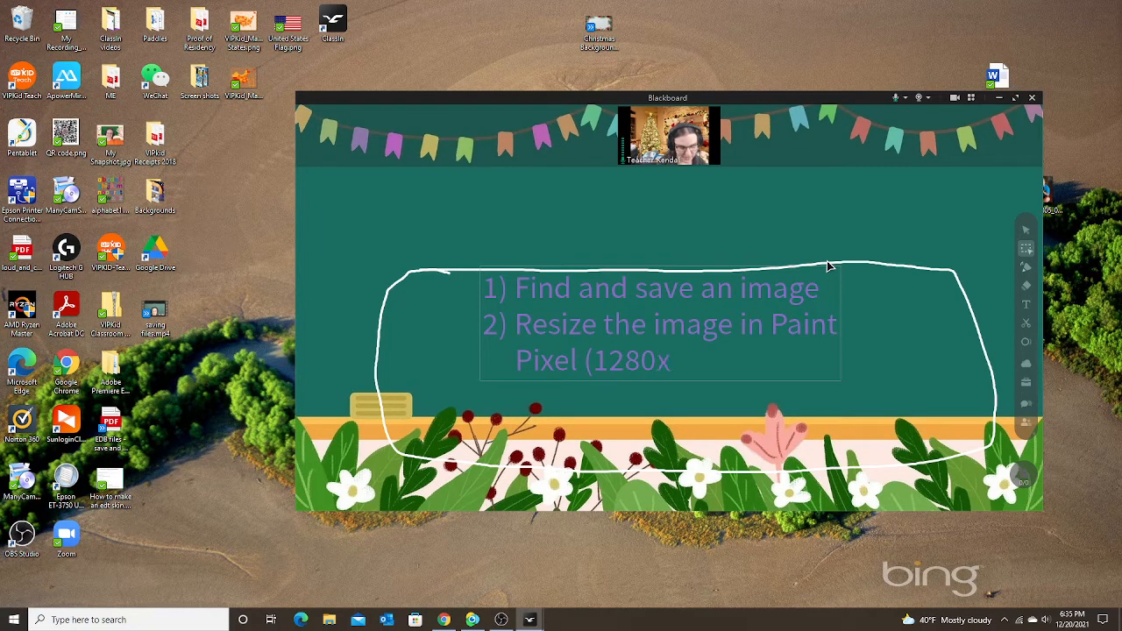
pyautogui.write('7')
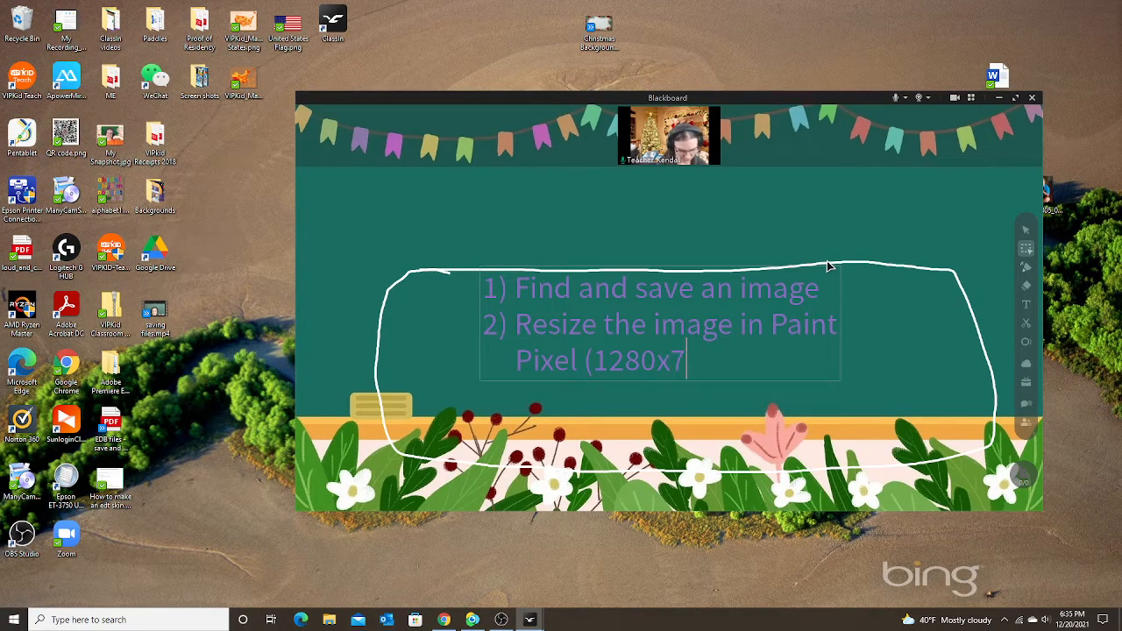
pyautogui.write('20')
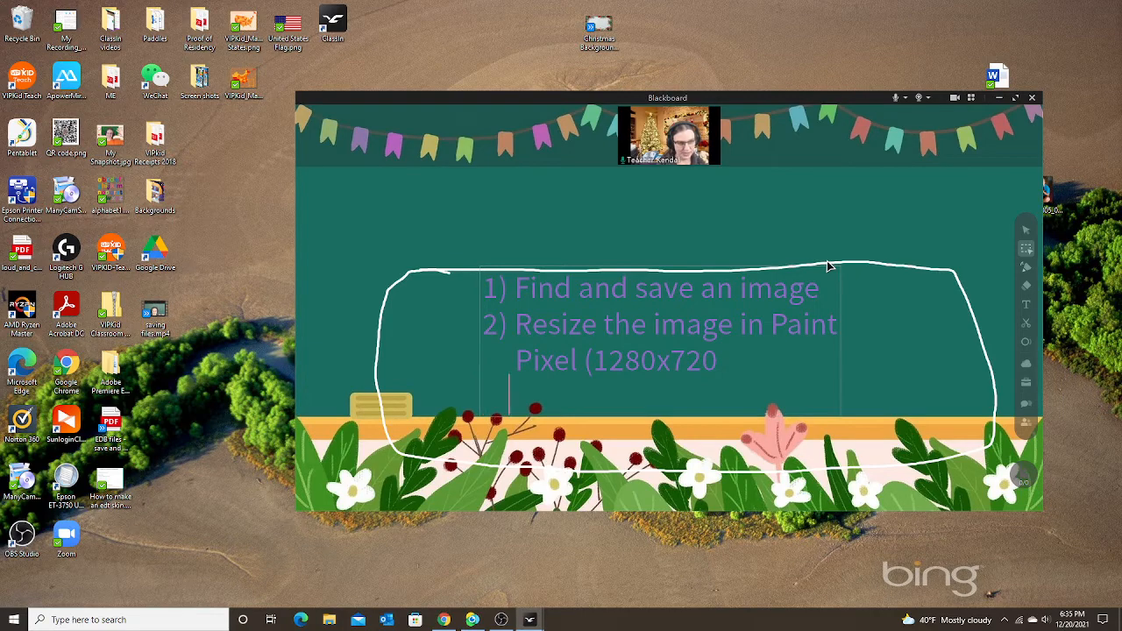
# Add 'uncheck aspect ratio' and begin '3) save new image'.
pyautogui.write('unche')
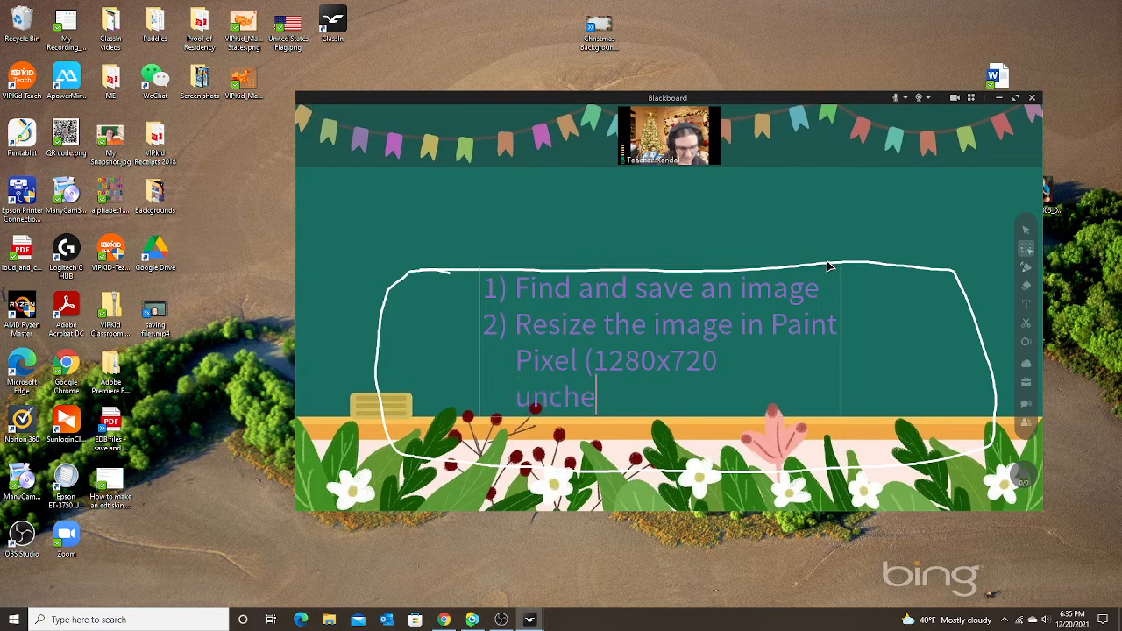
pyautogui.write('ck a')
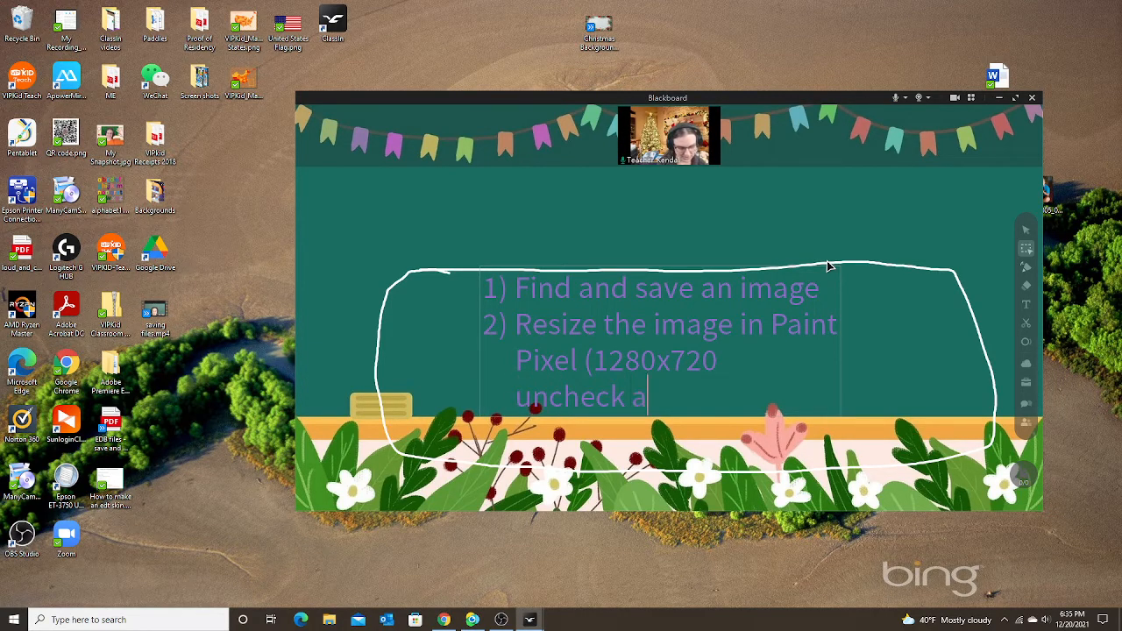
pyautogui.write('spect')
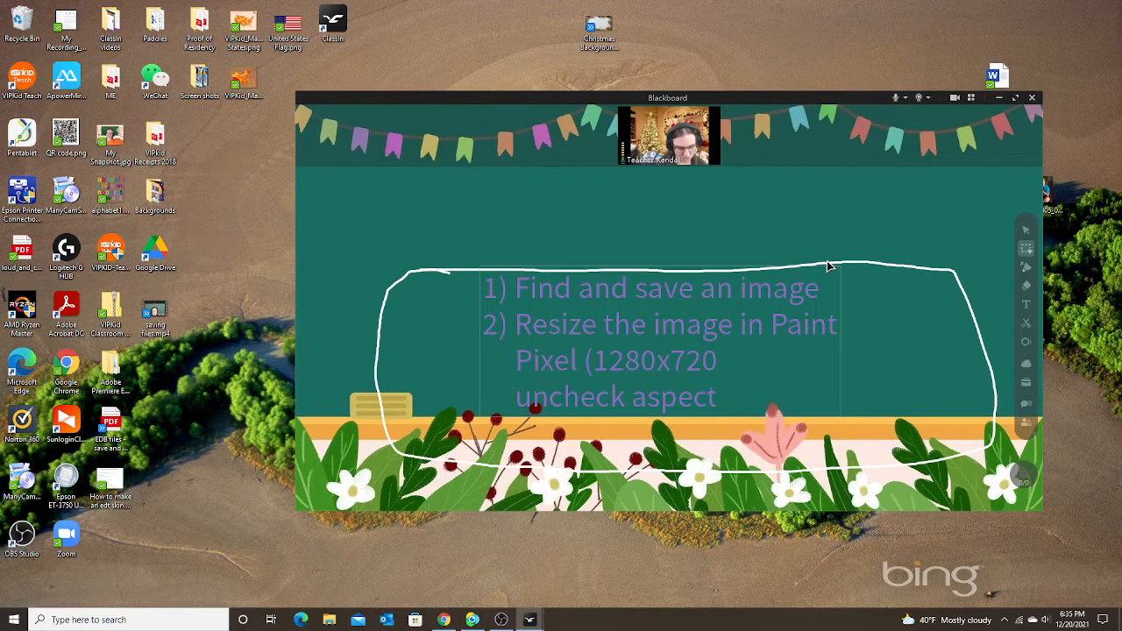
pyautogui.write('ratio')
pyautogui.write('3) save')
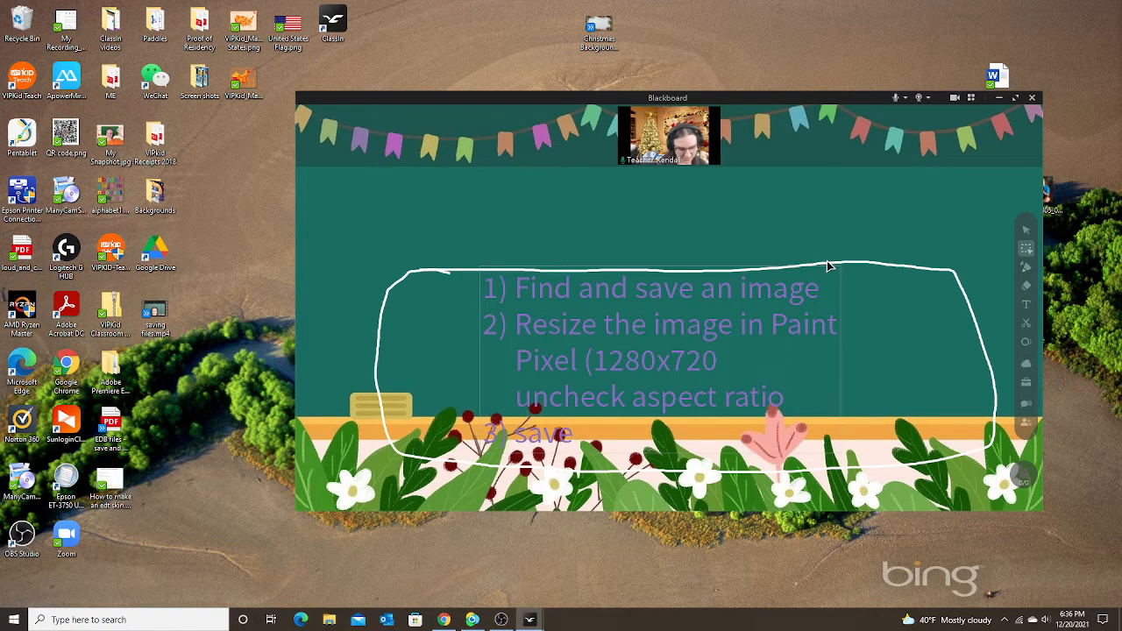
pyautogui.write('new image')
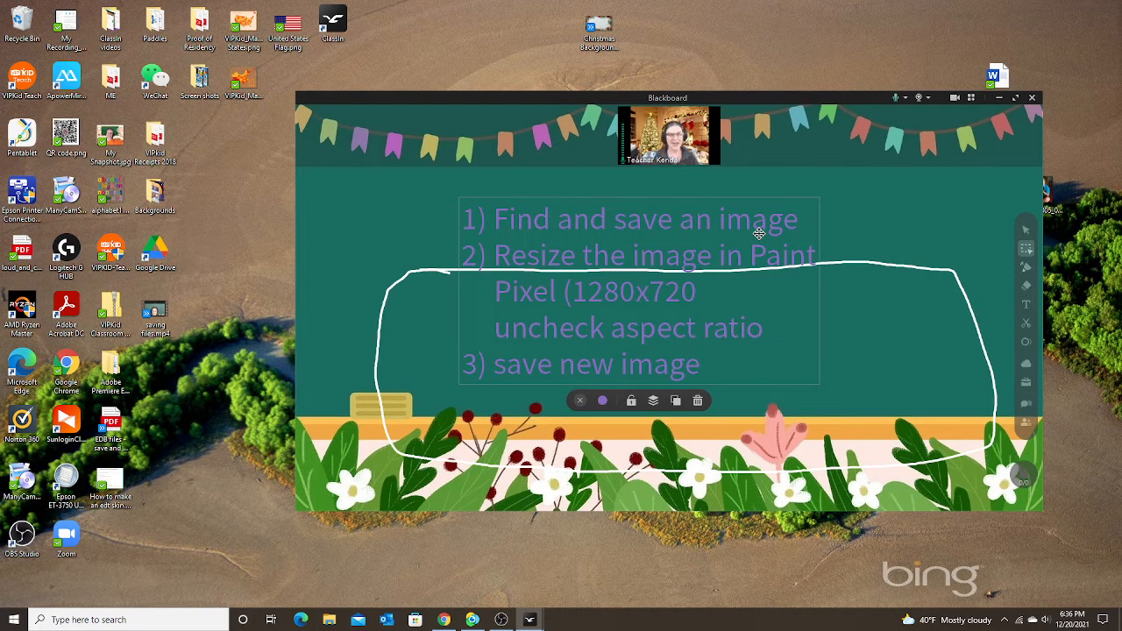
pyautogui.moveTo(748, 217)
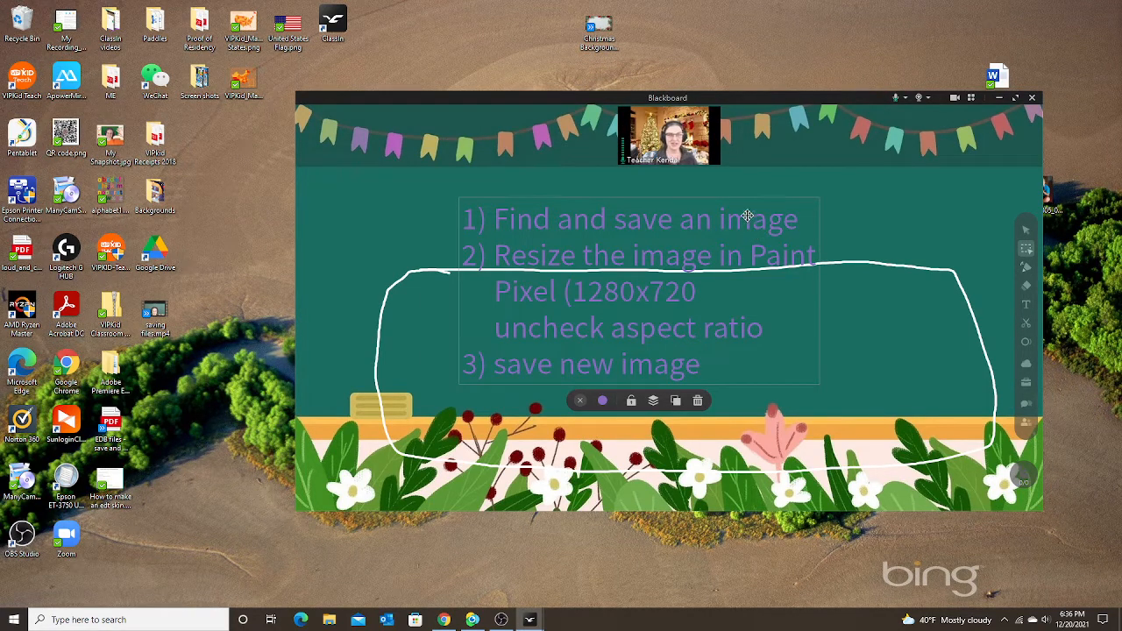
# Rename Christmas Background.jpg on the desktop to .edt and accept the extension warning.
pyautogui.click(644, 29)
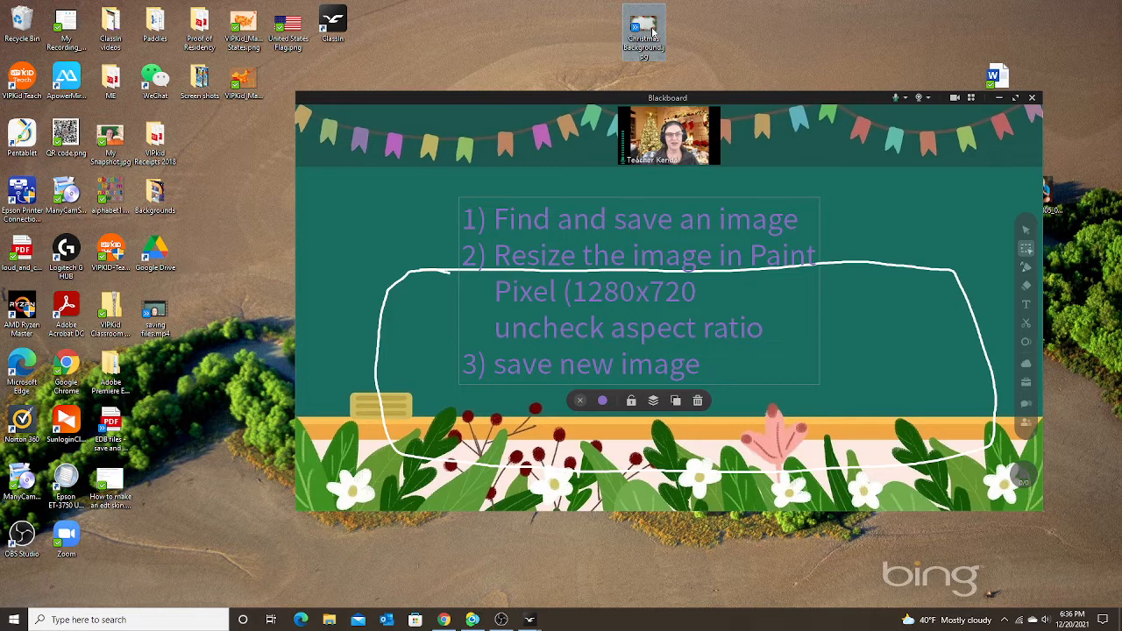
pyautogui.moveTo(643, 31)
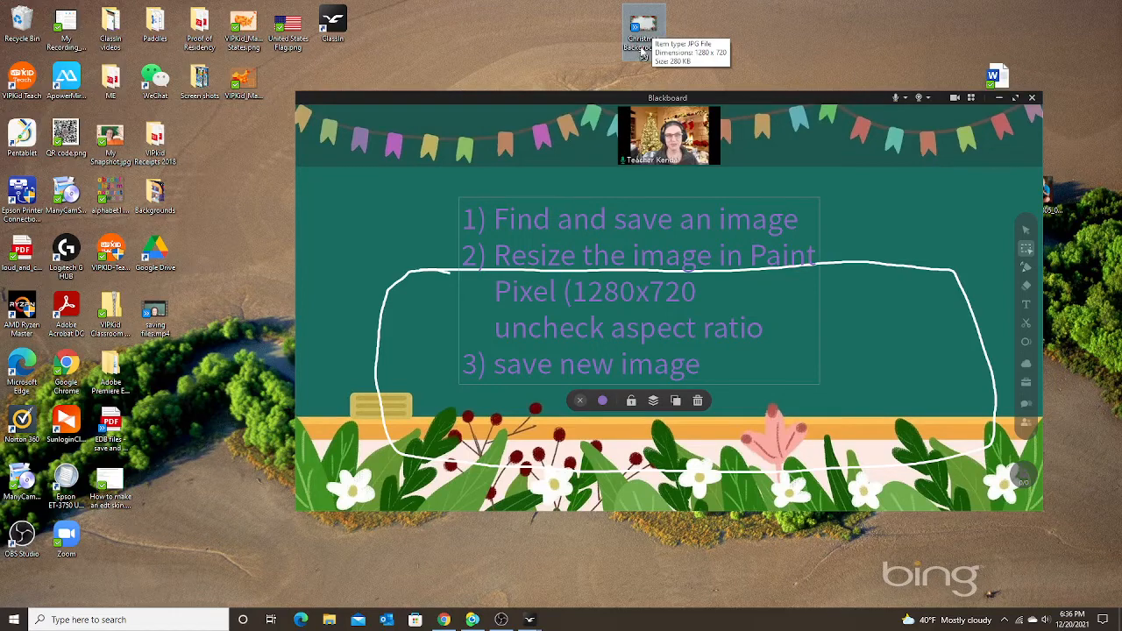
pyautogui.rightClick(644, 27)
pyautogui.write('edt')
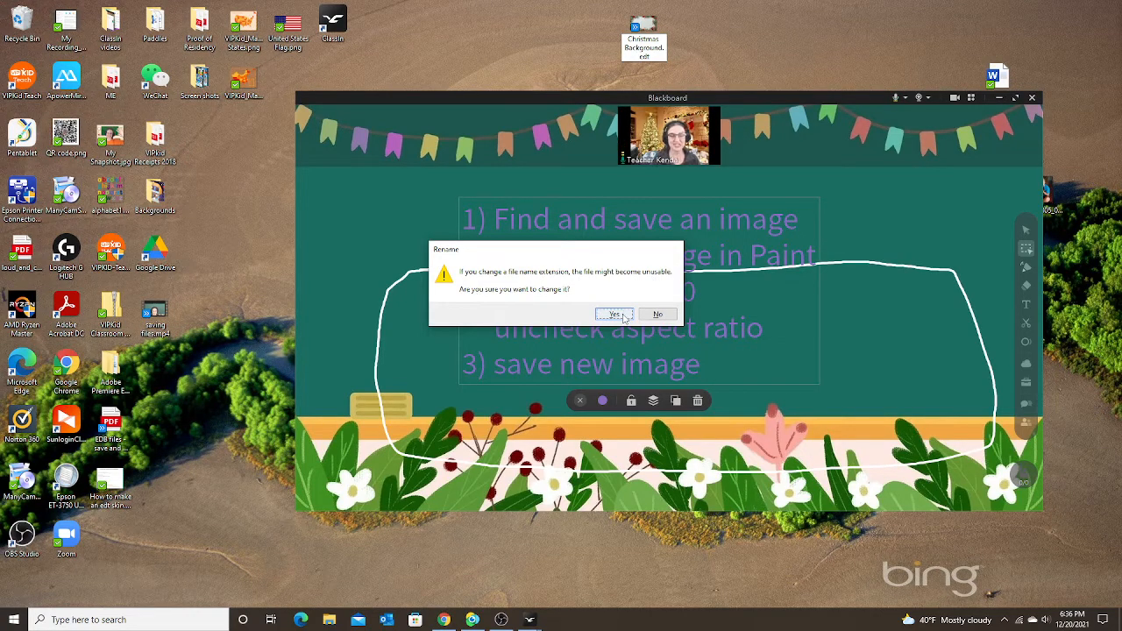
pyautogui.click(614, 314)
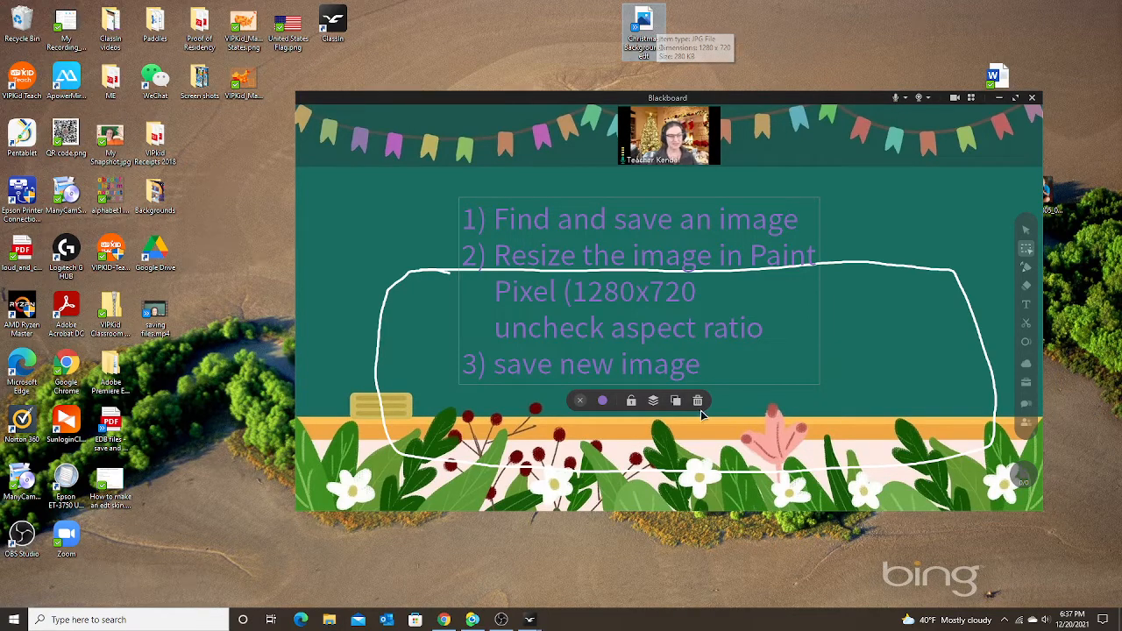
# Type '4) Rename (.edt)' on a new line below step 3.
pyautogui.click(698, 400)
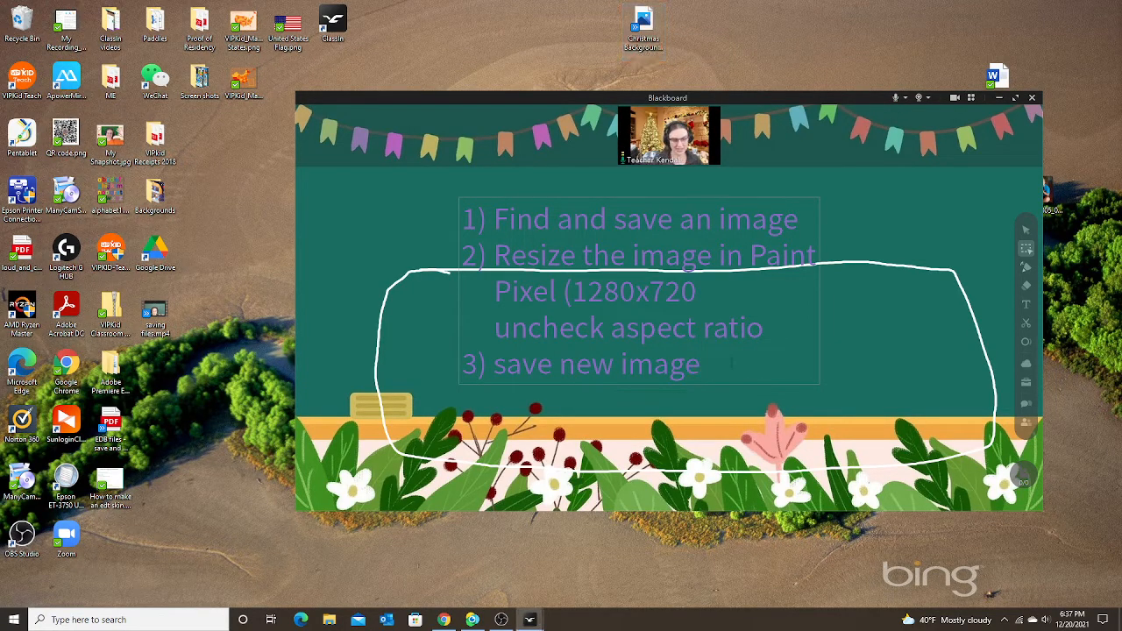
pyautogui.write('4)')
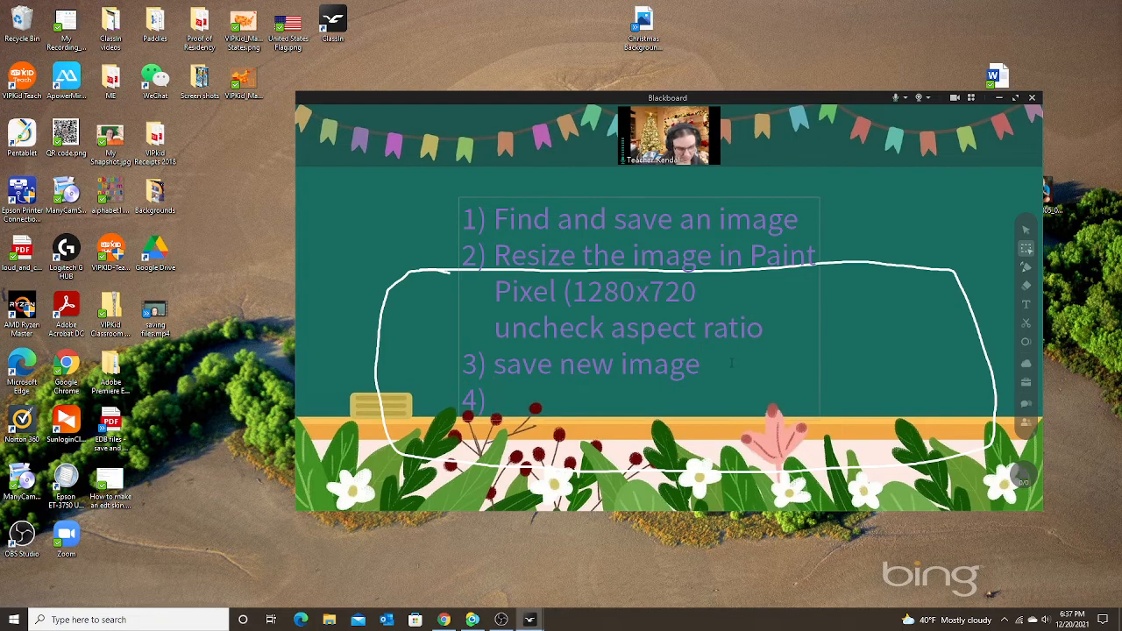
pyautogui.write('Rename')
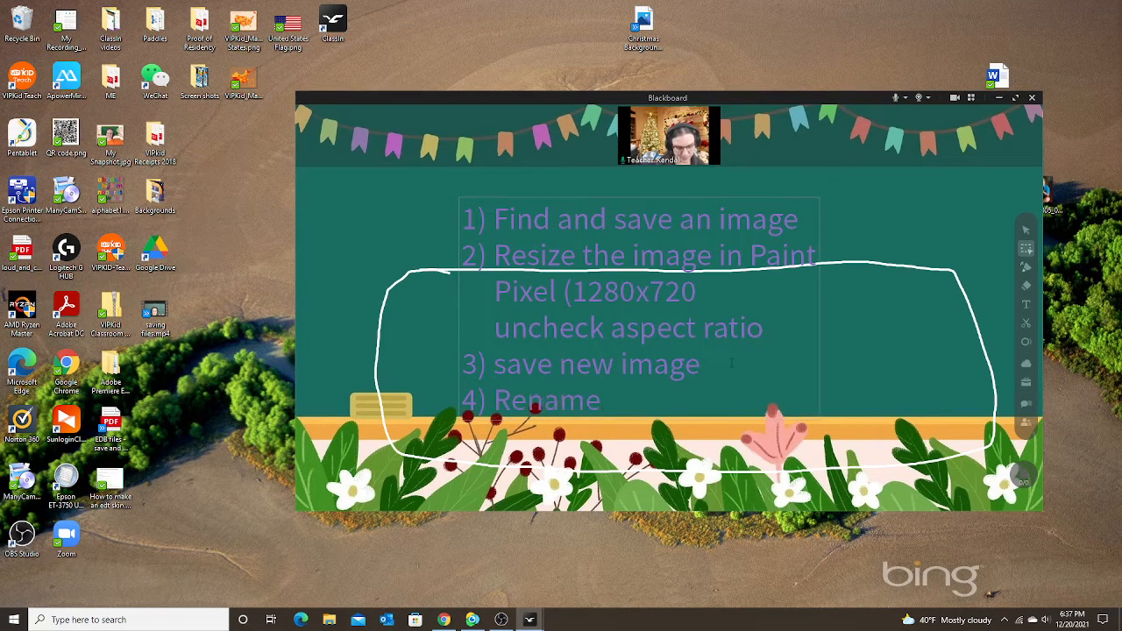
pyautogui.write('(.')
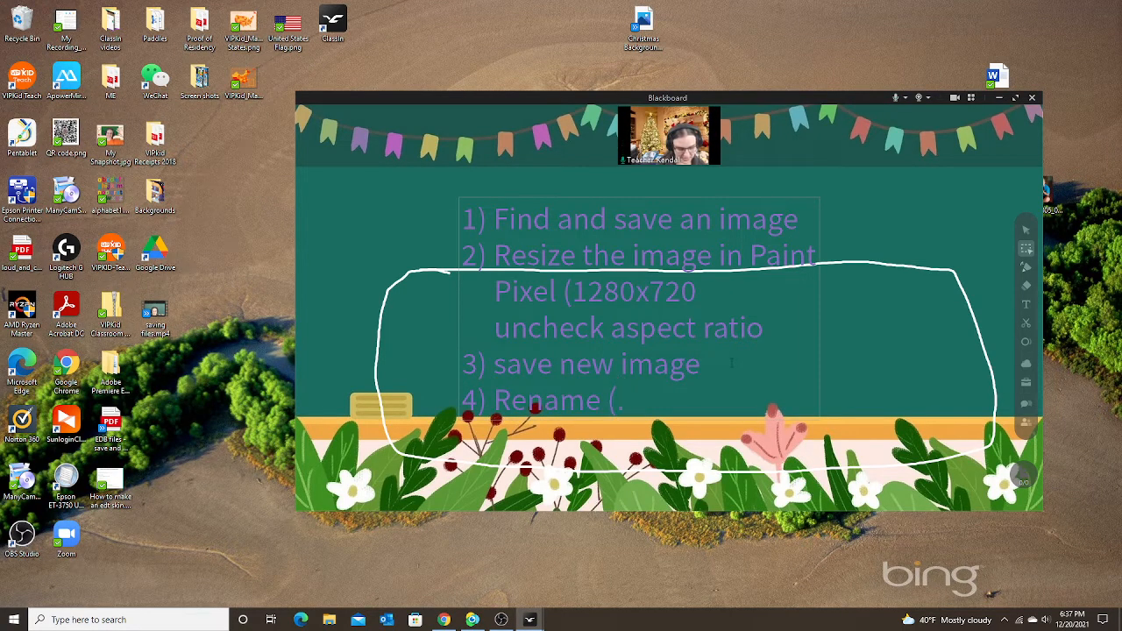
pyautogui.write('ed')
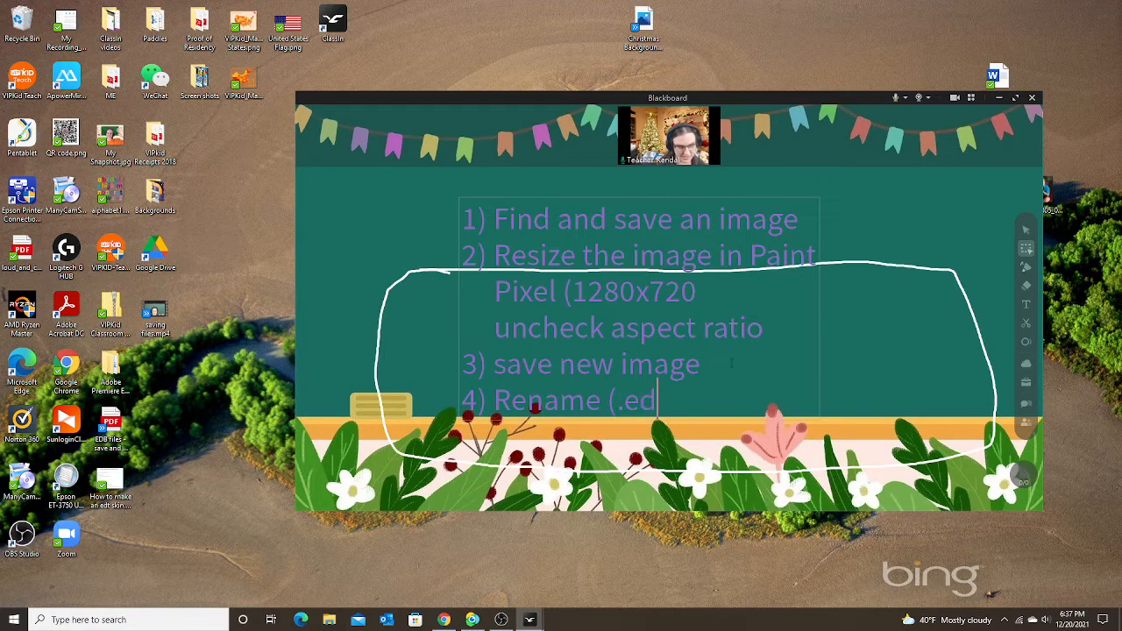
pyautogui.write('t)')
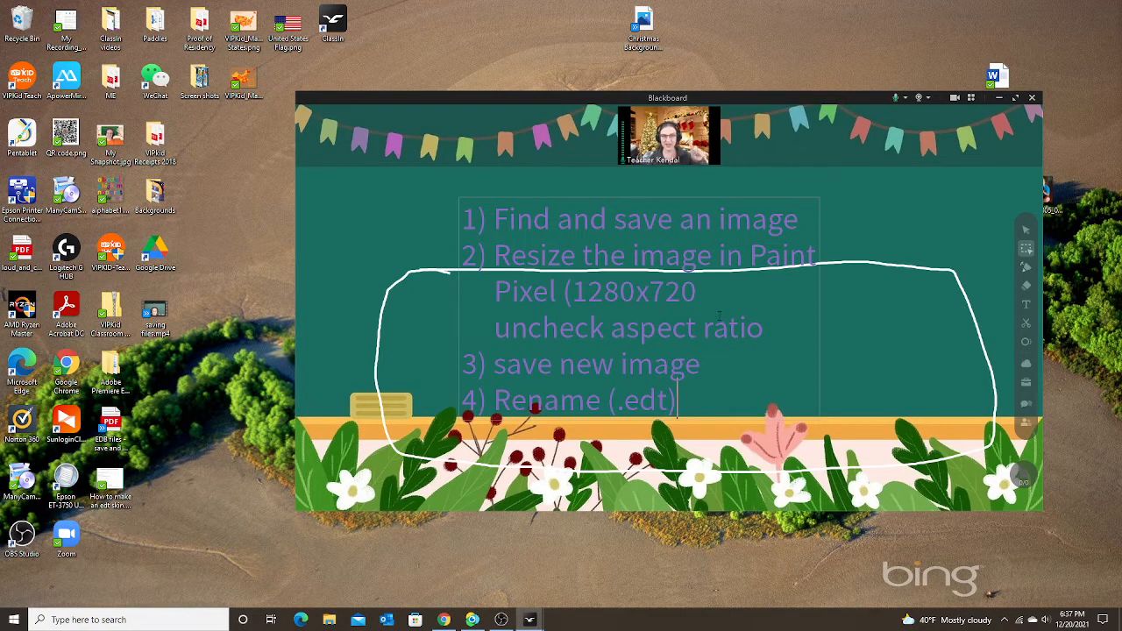
pyautogui.moveTo(856, 331)
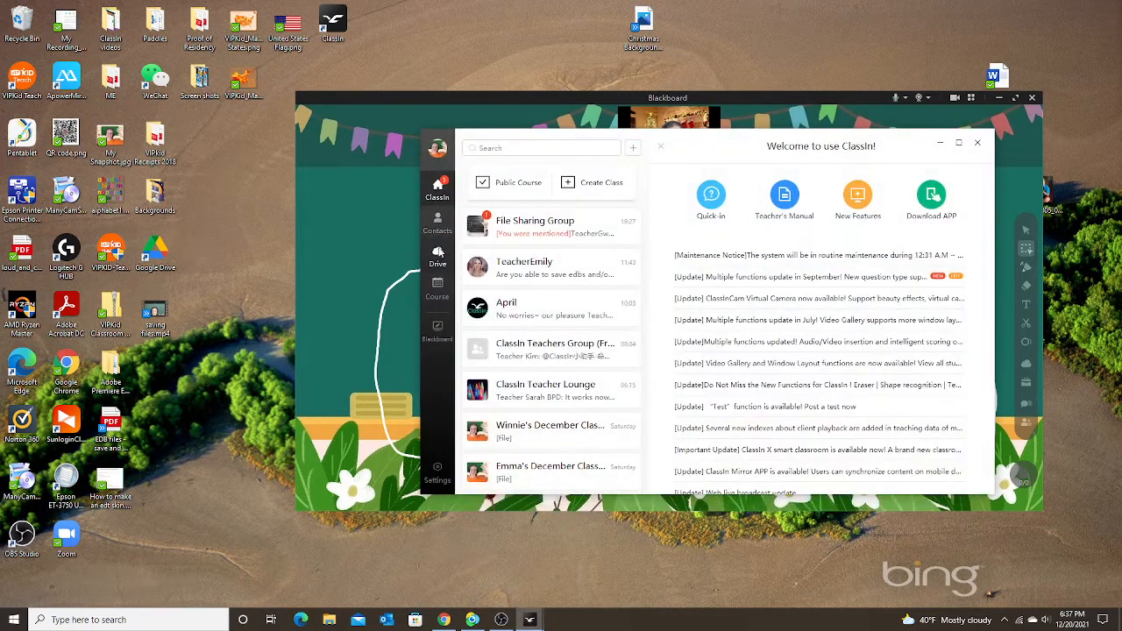
# Upload Christmas Background.edt and apply it as the pine-and-ornament blackboard skin.
pyautogui.click(437, 256)
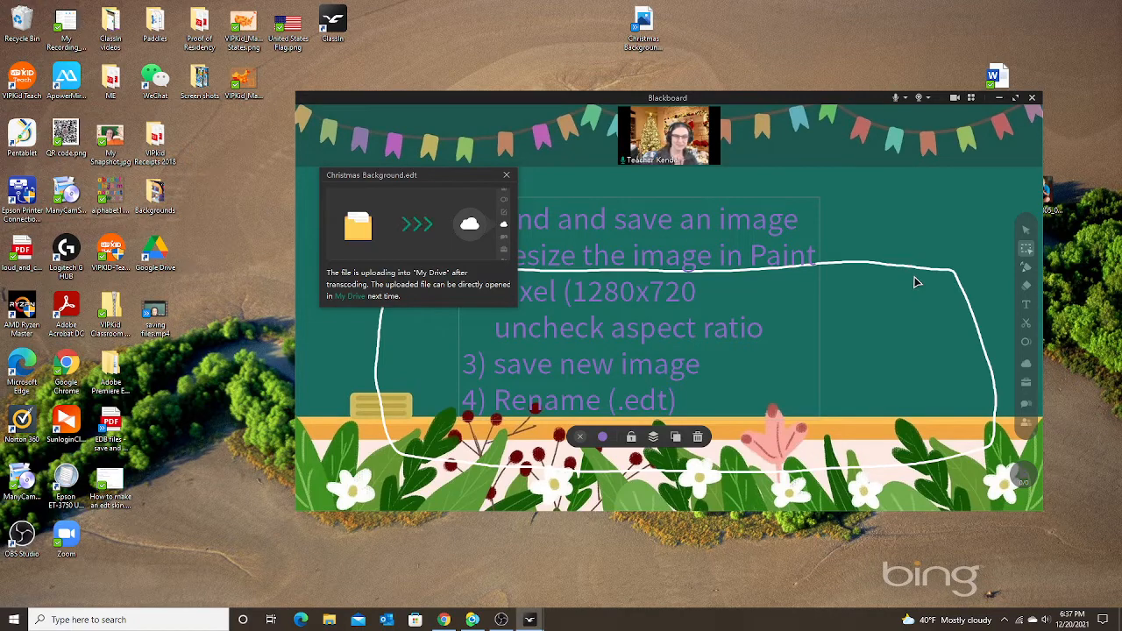
pyautogui.click(507, 175)
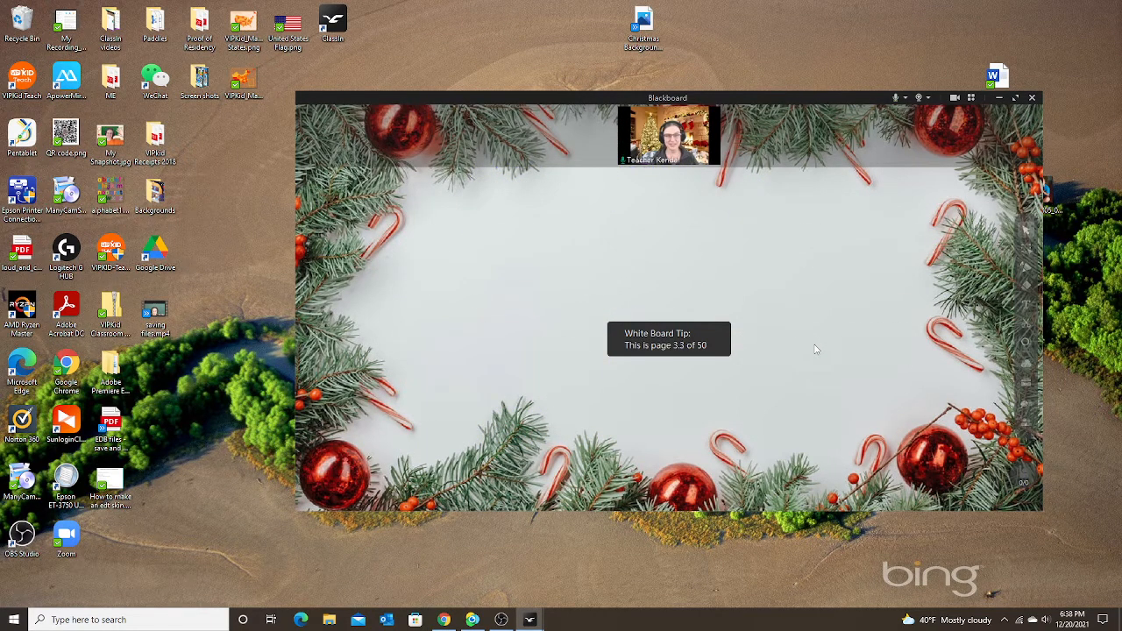
pyautogui.moveTo(506, 268); pyautogui.dragTo(754, 250)
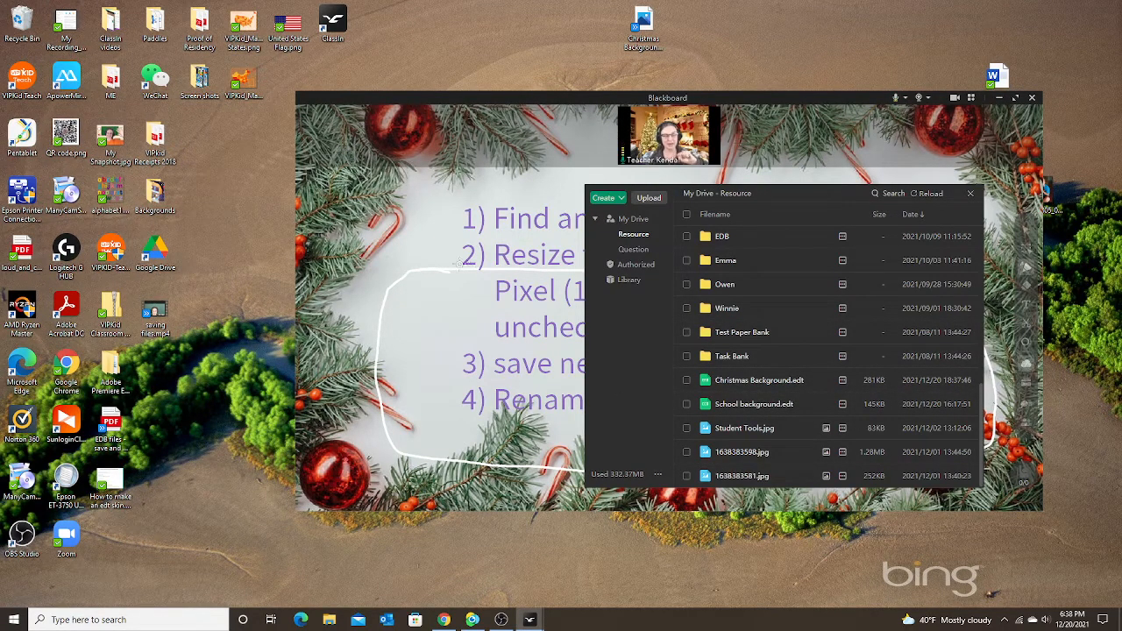
pyautogui.click(758, 380)
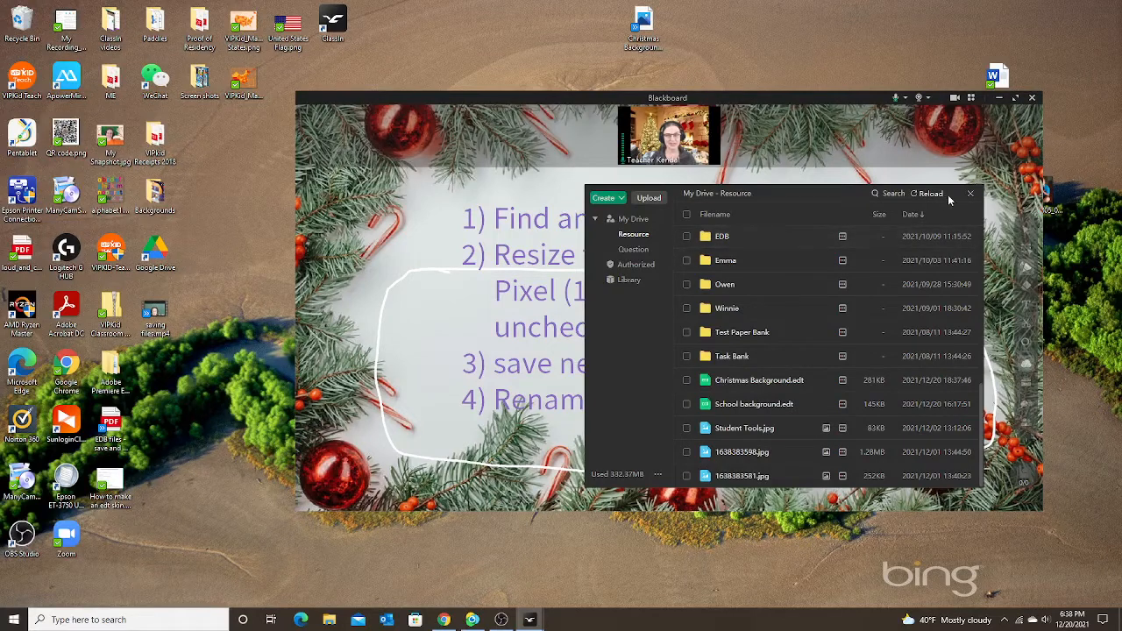
pyautogui.click(970, 193)
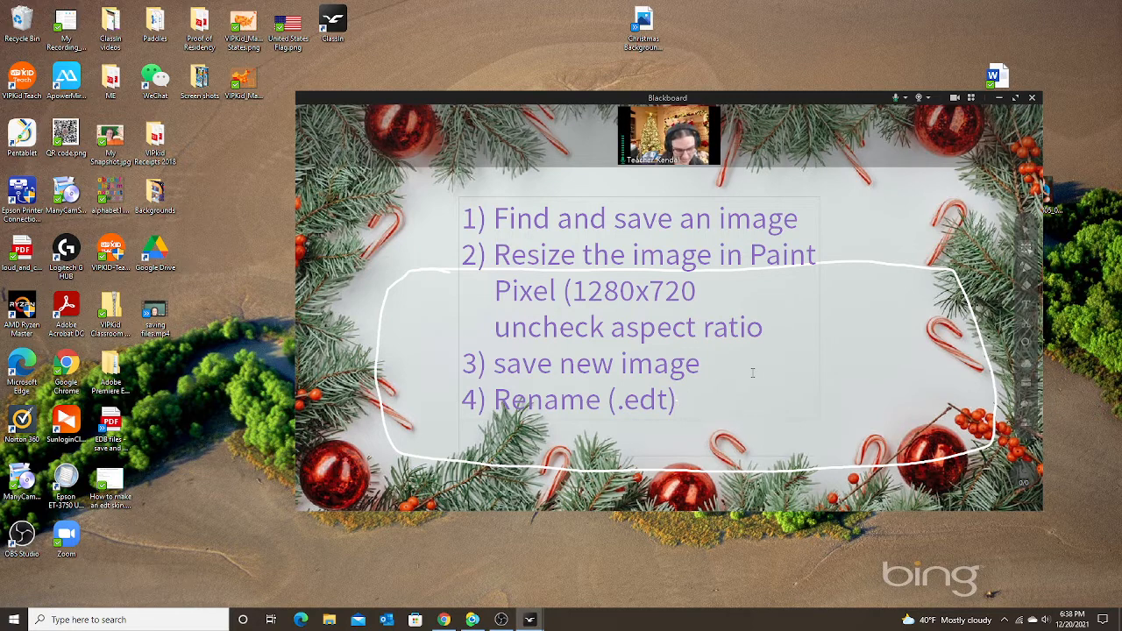
# Type '5) Upload or drag into ClassIn.' and close the Cloud Drive panel.
pyautogui.write('5) Upload or drag')
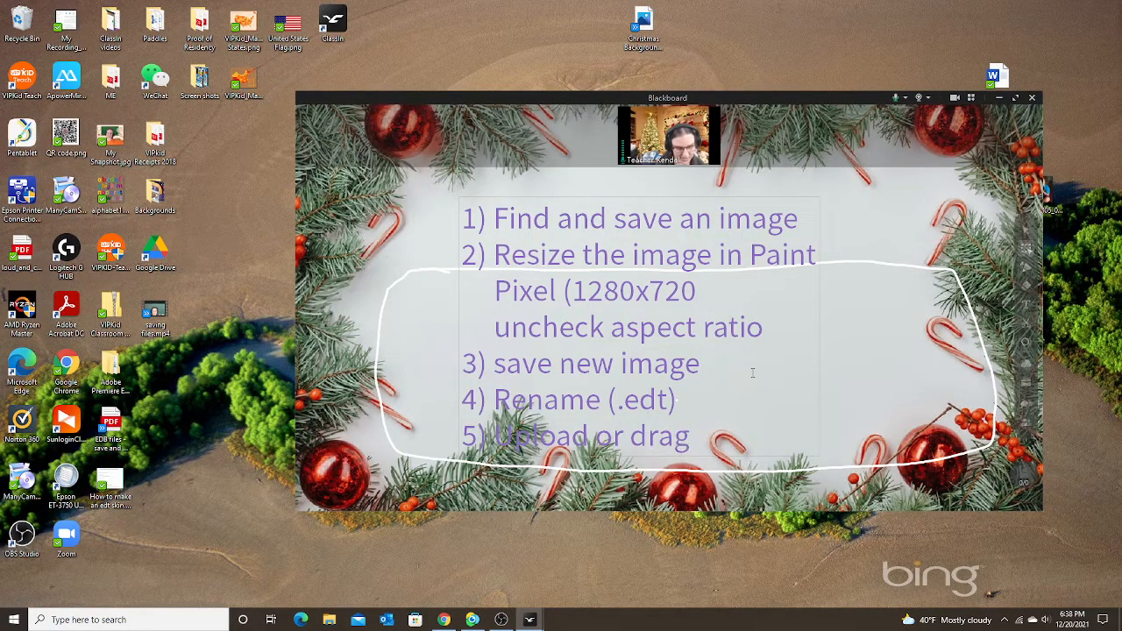
pyautogui.write('into Clas')
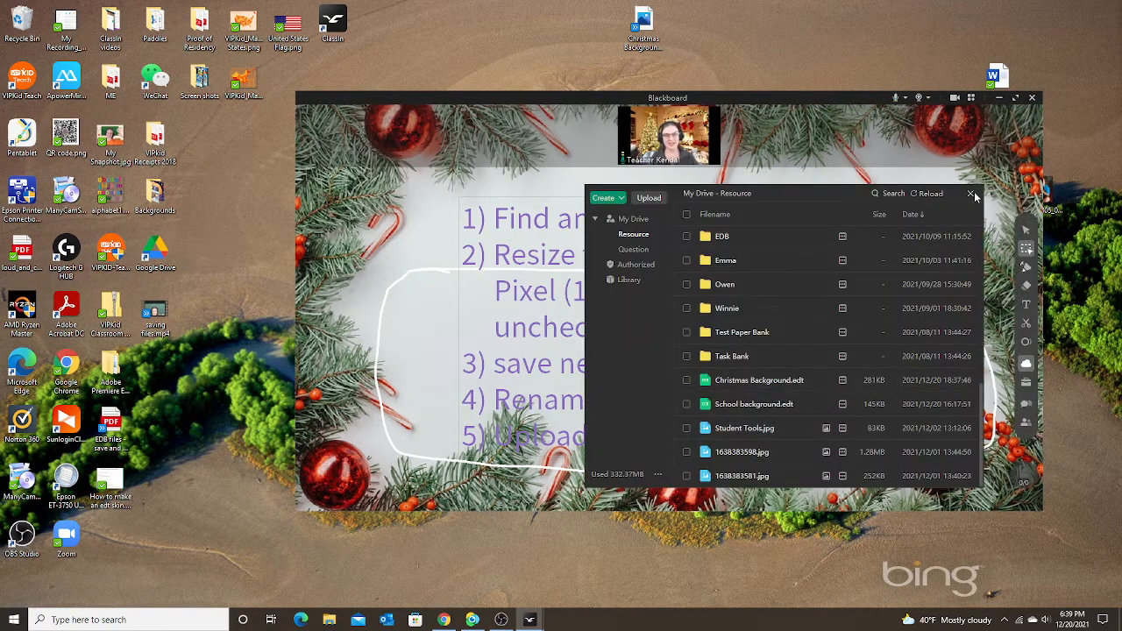
pyautogui.click(972, 194)
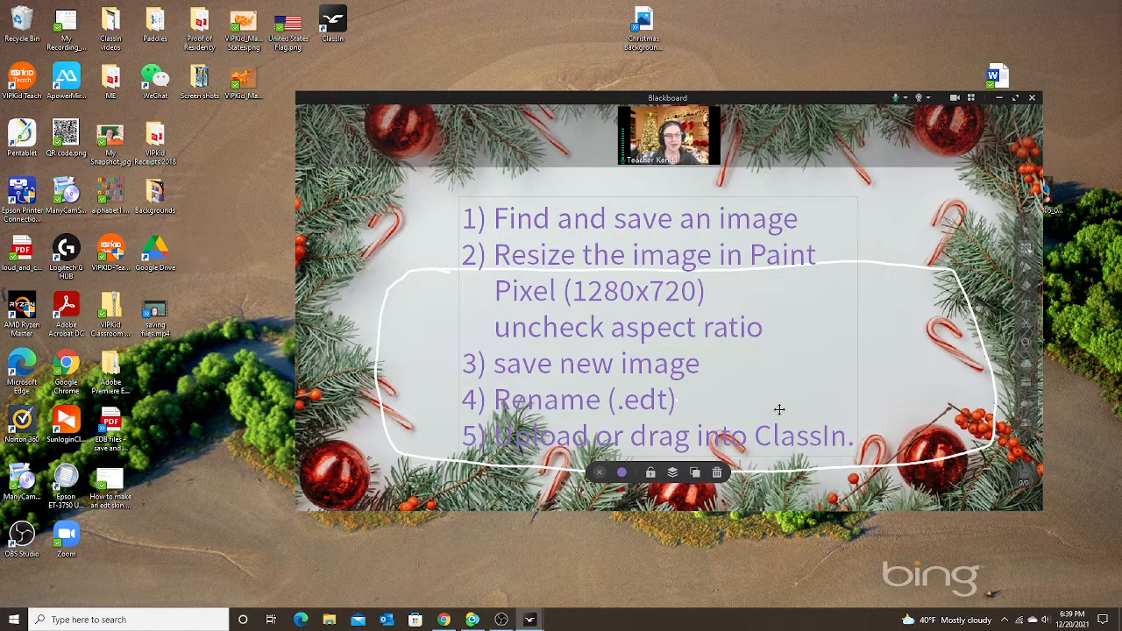
pyautogui.moveTo(975, 177)
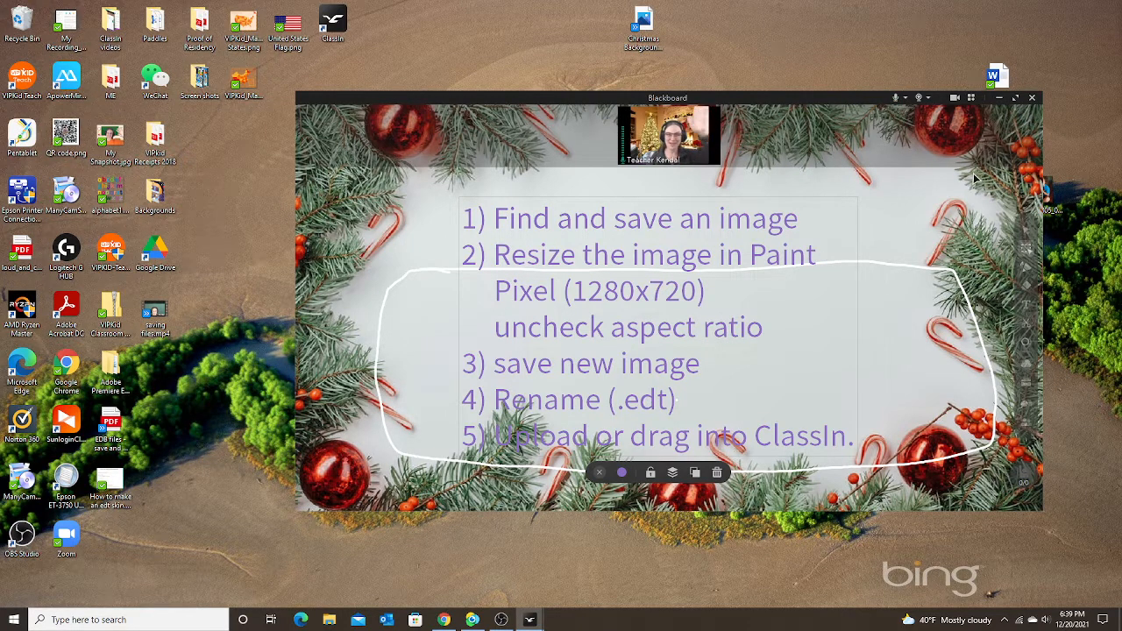